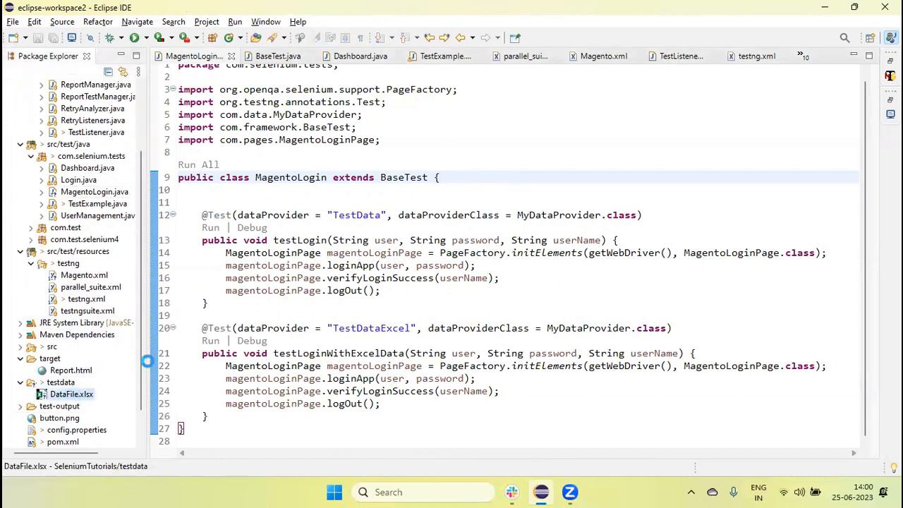
- Open DataFile.xlsx from the testdata folder in Package Explorer
double_click(71, 394)
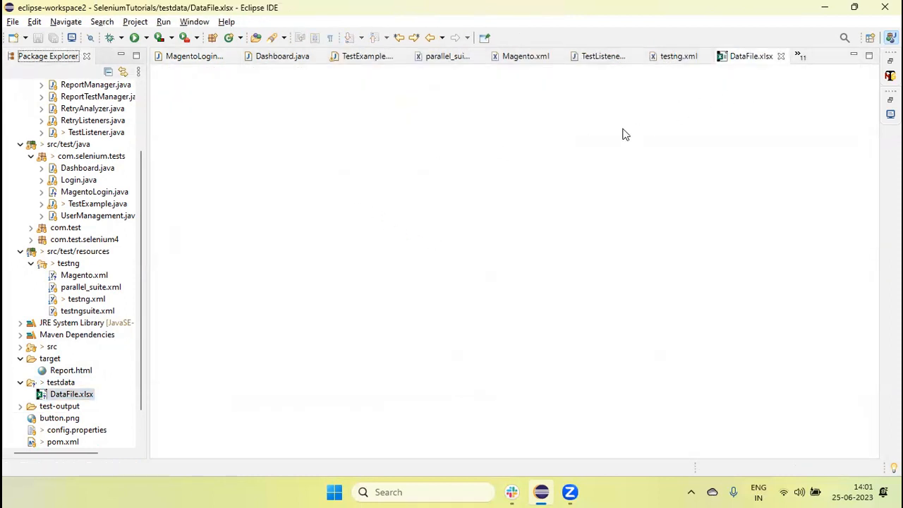
mouse_move(604, 142)
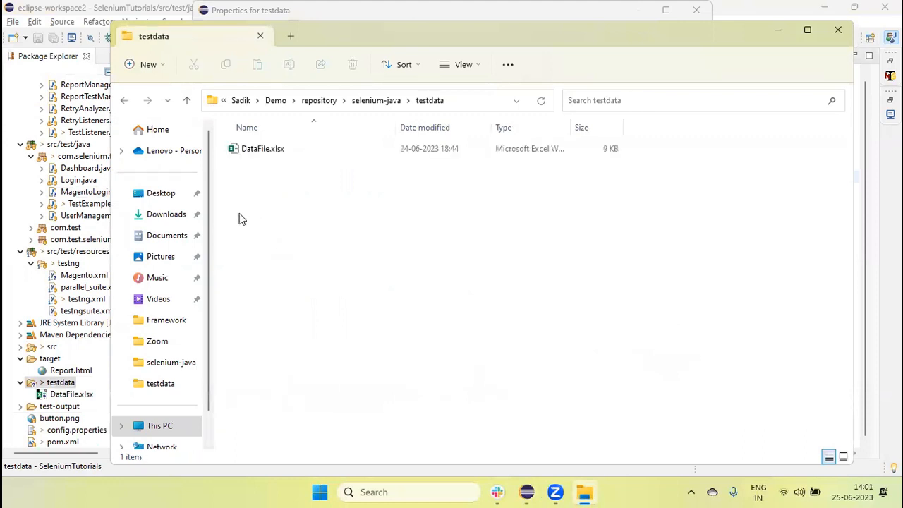
- Open DataFile.xlsx in Excel to see the UserDetail sheet of names, passwords and usernames
left_click(263, 149)
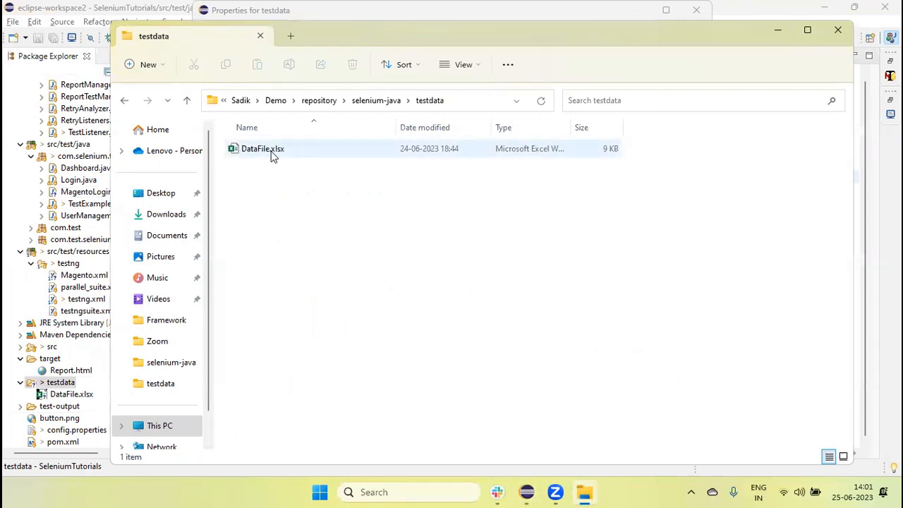
double_click(262, 149)
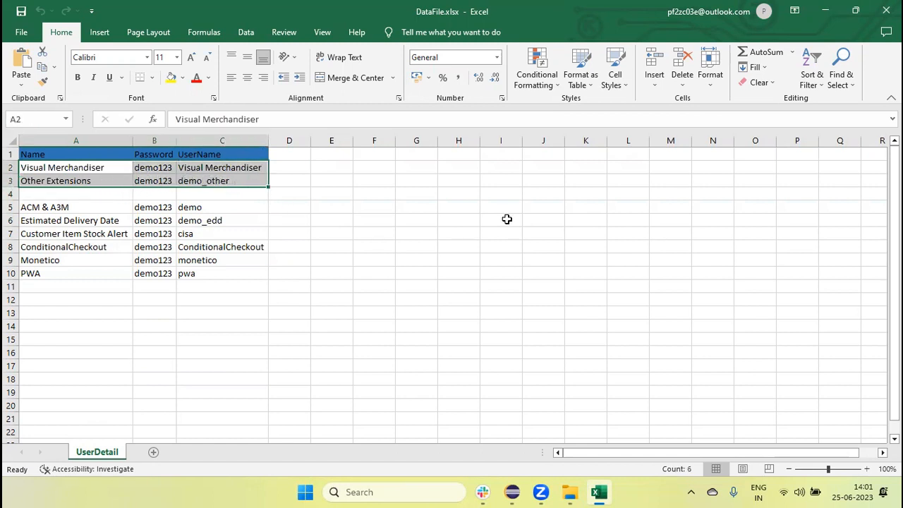
left_click(417, 235)
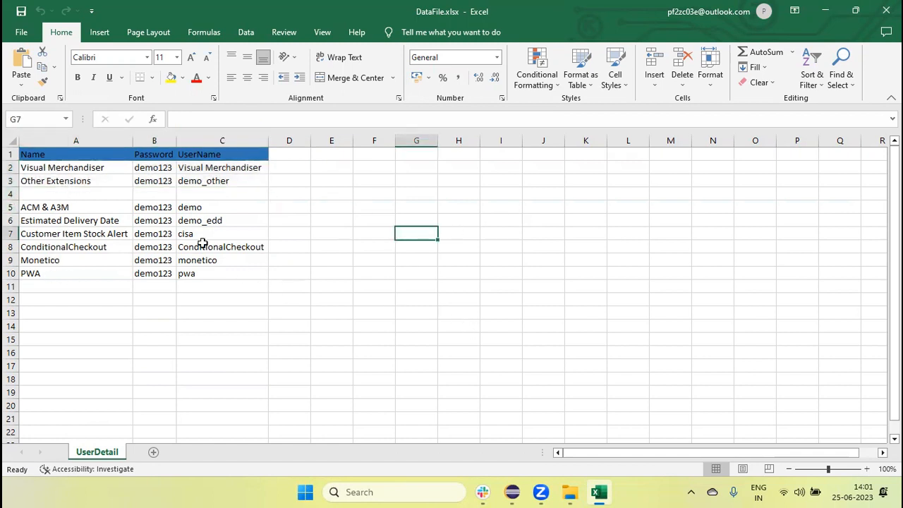
mouse_move(511, 492)
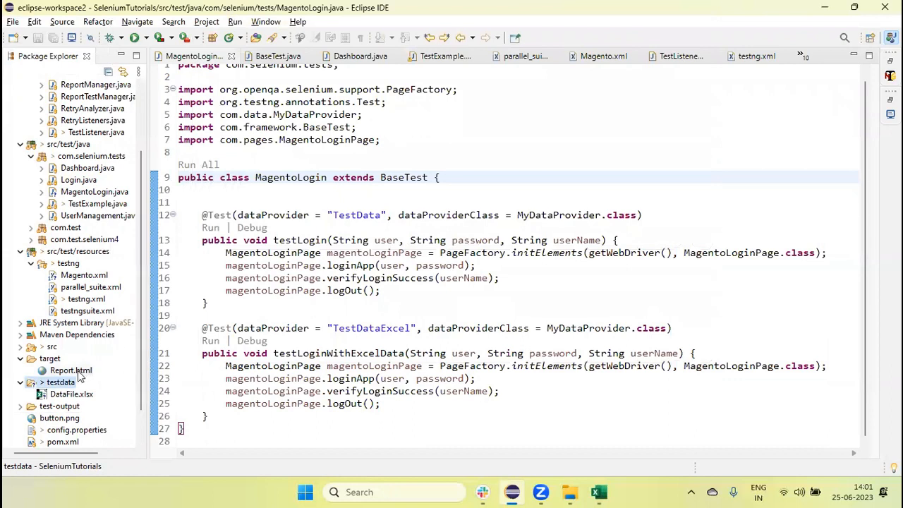
mouse_move(67, 372)
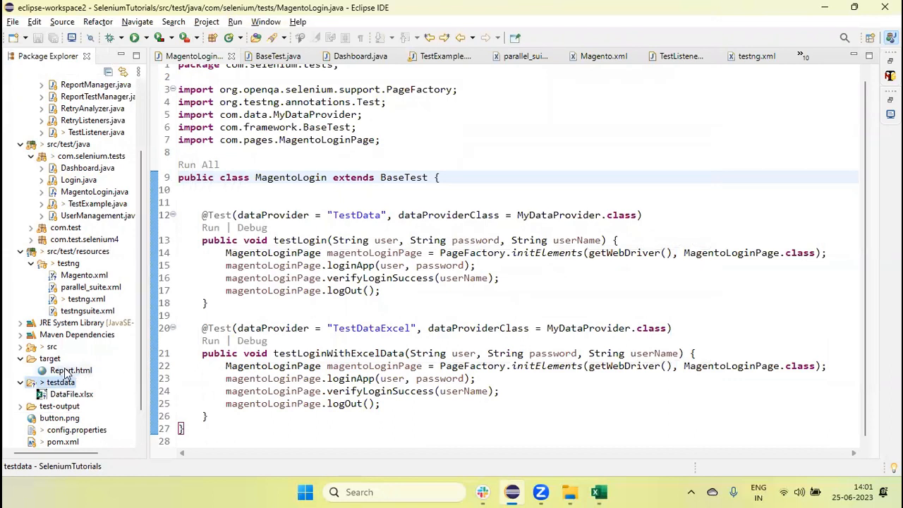
- View target/Report.html and compare its two testLoginWithExcelData entries against the MagentoLogin method
left_click(70, 370)
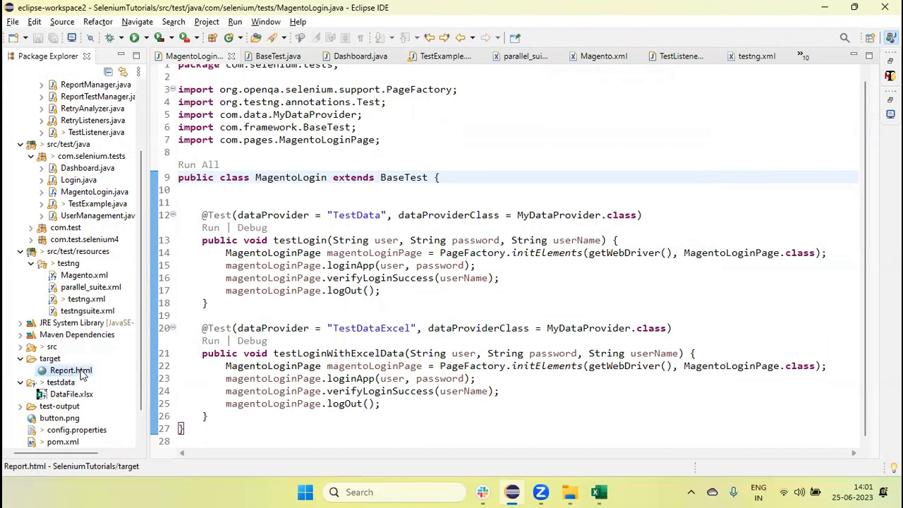
double_click(70, 370)
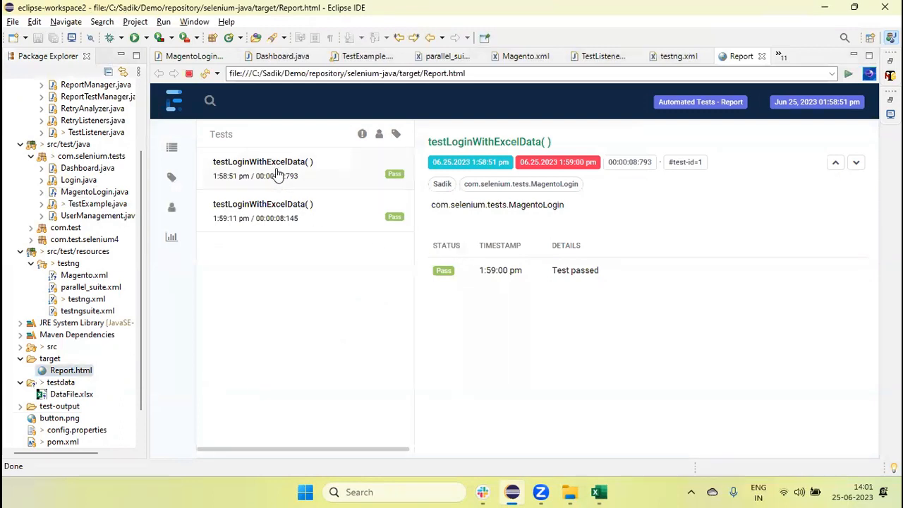
left_click(263, 211)
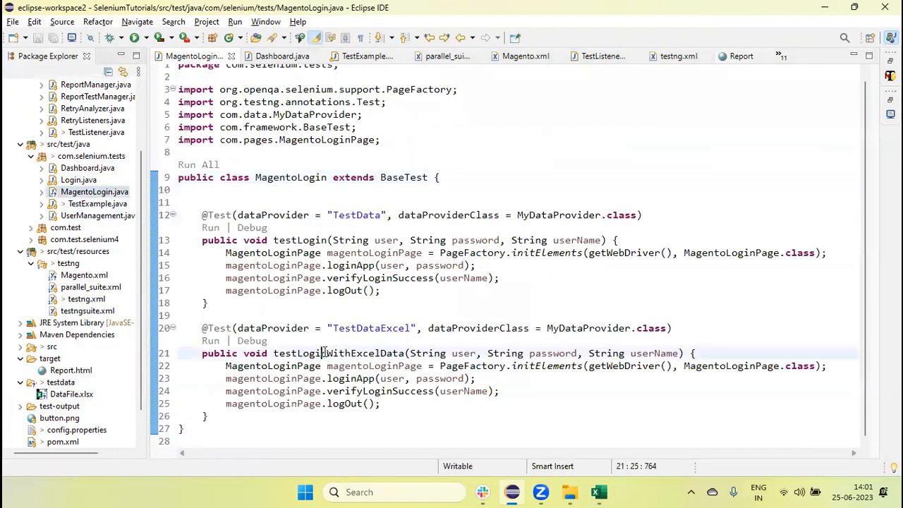
double_click(64, 369)
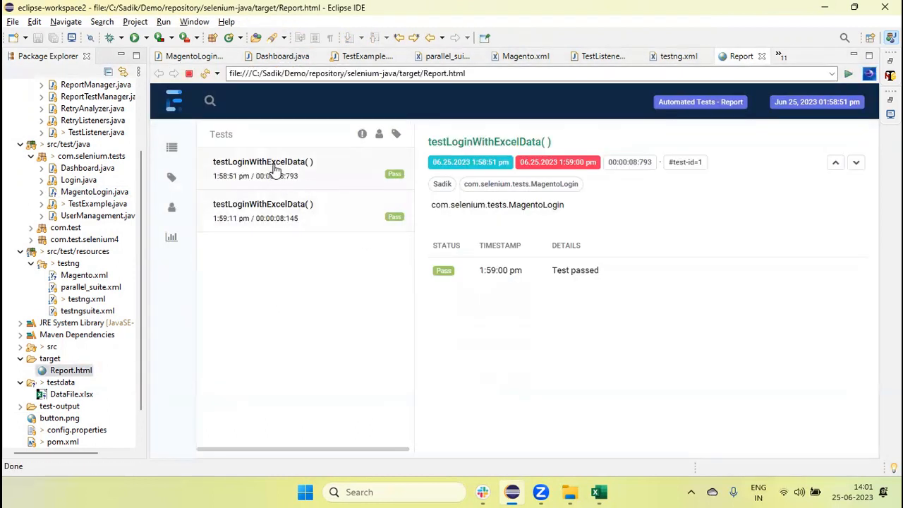
left_click(263, 210)
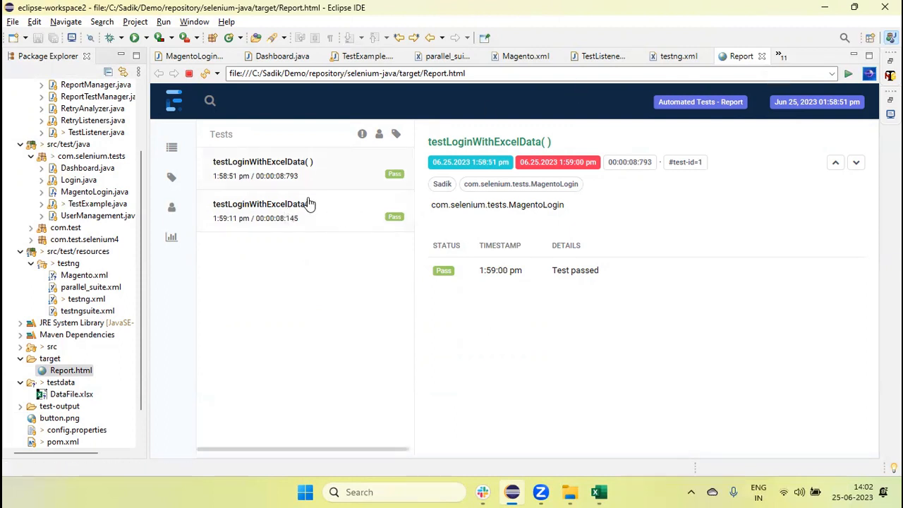
mouse_move(222, 172)
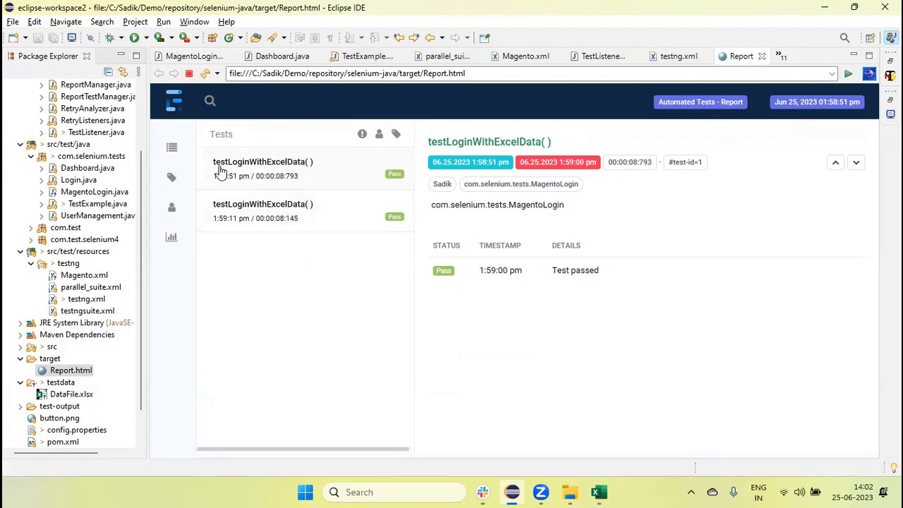
mouse_move(285, 168)
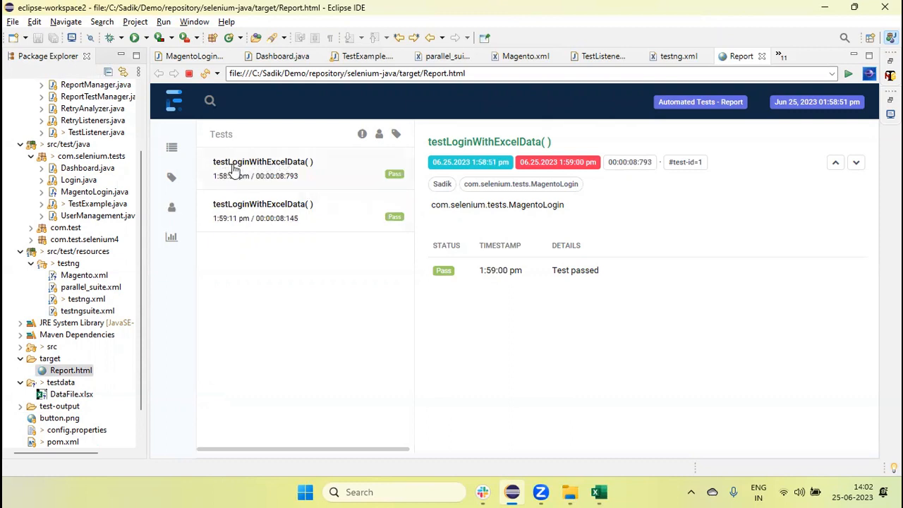
mouse_move(257, 211)
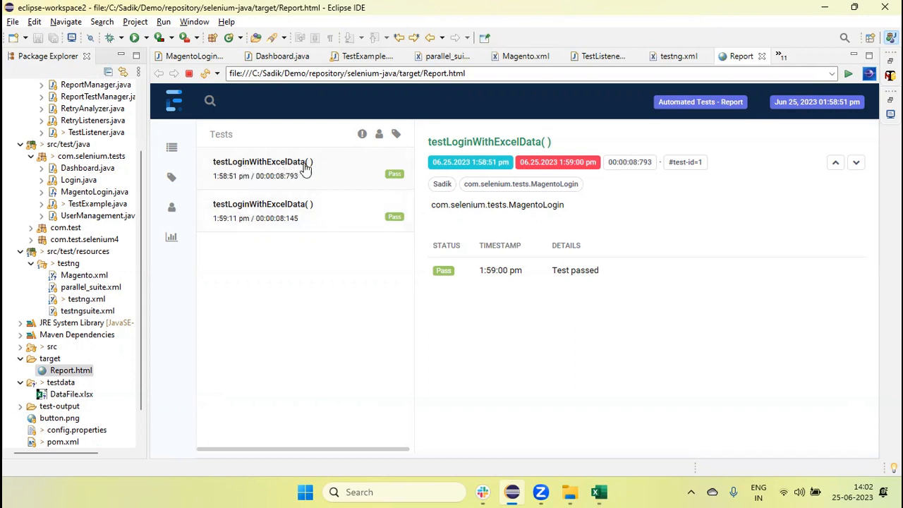
mouse_move(305, 166)
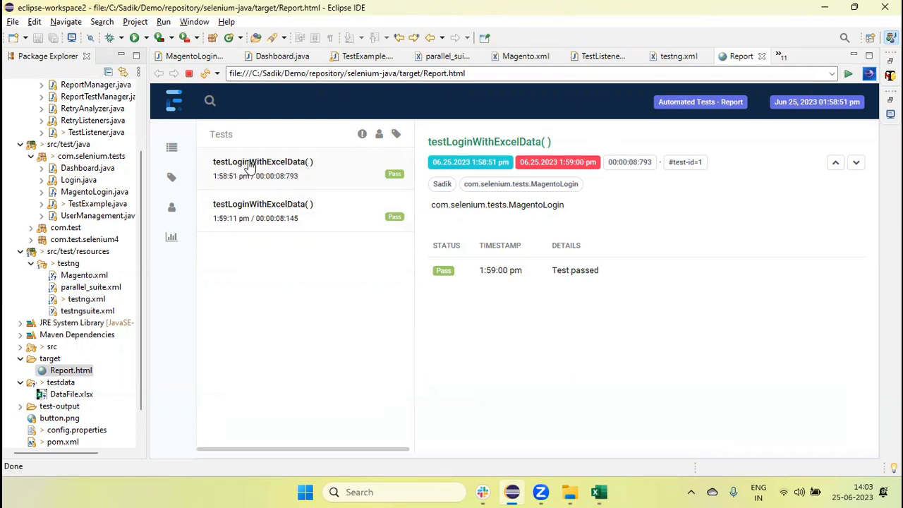
mouse_move(281, 166)
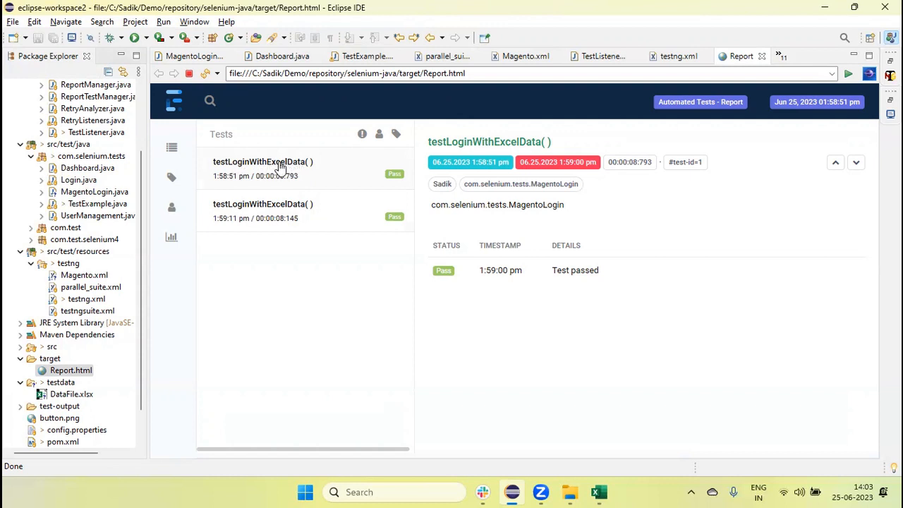
mouse_move(302, 172)
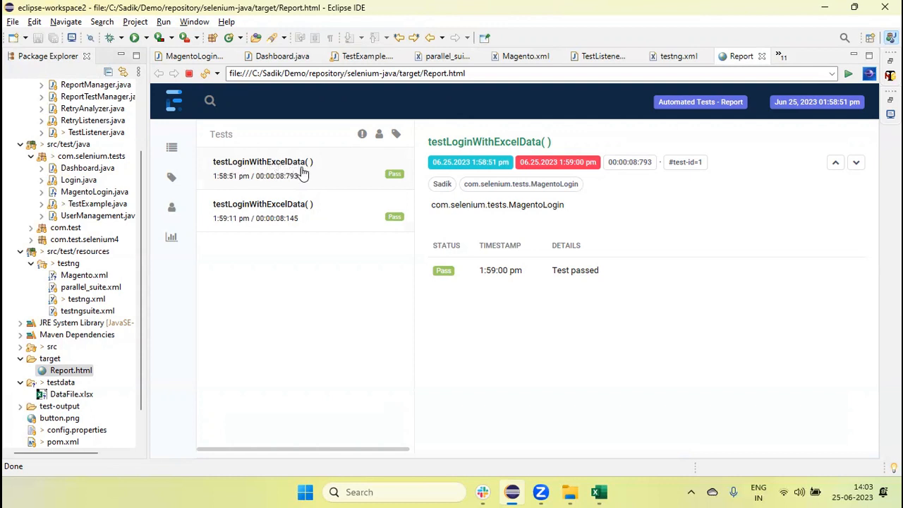
mouse_move(313, 171)
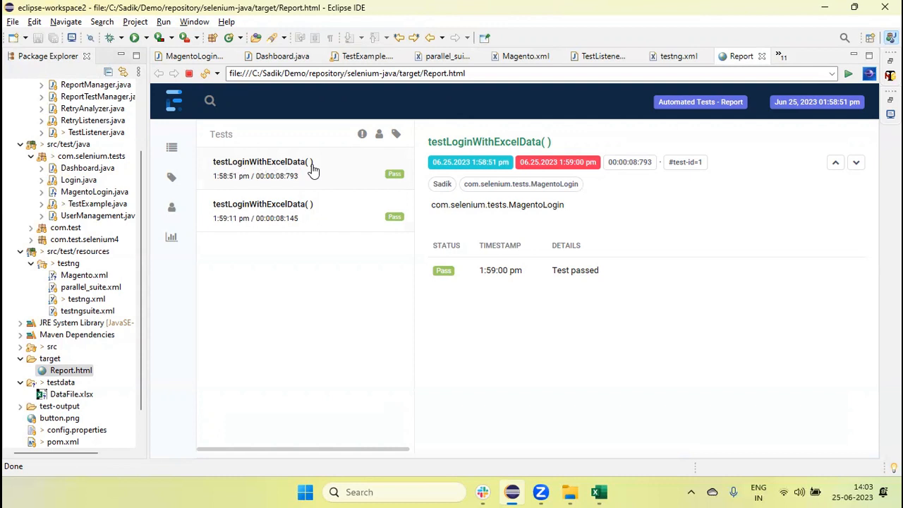
mouse_move(292, 172)
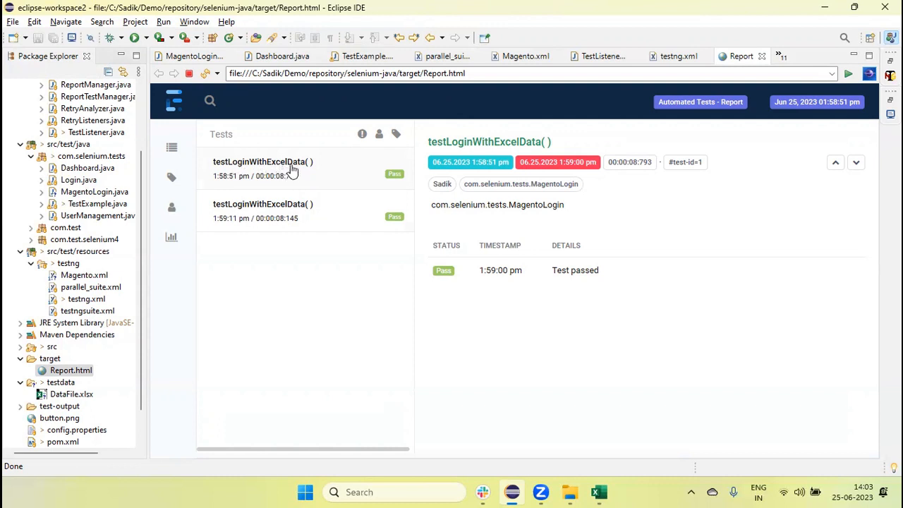
mouse_move(572, 428)
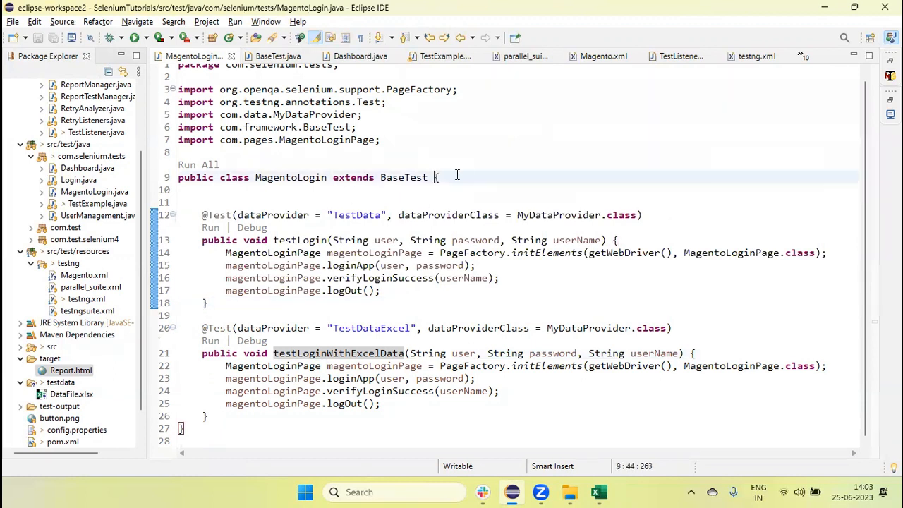
- Declare MagentoLogin implements ITest, import org.testng.ITest, and generate the getTestName() stub
type("implements")
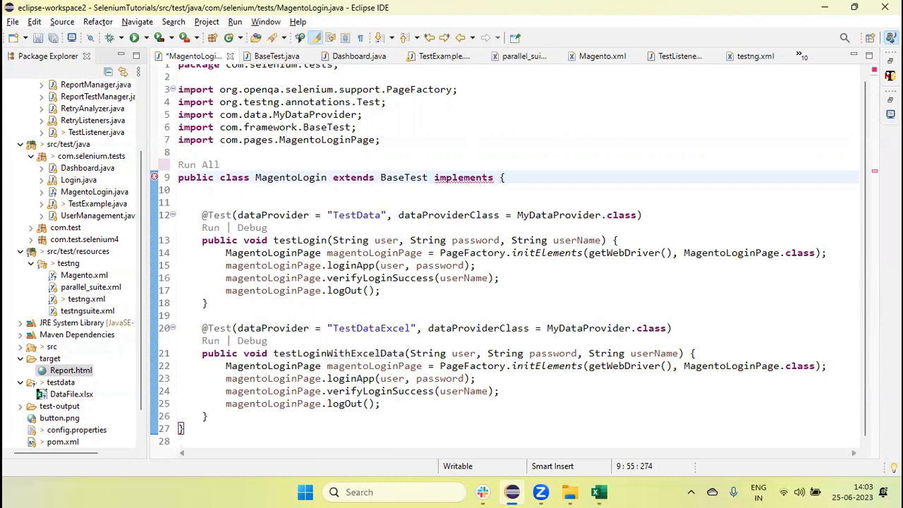
type("ITest")
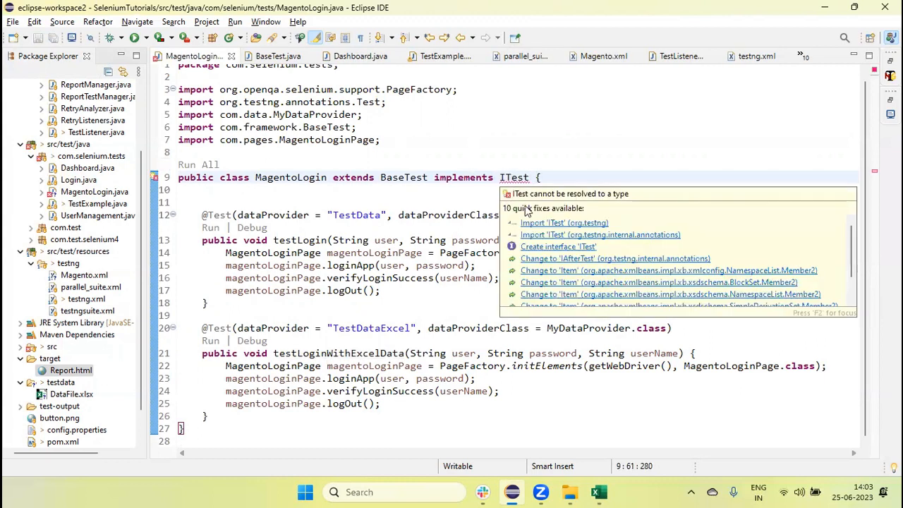
left_click(565, 223)
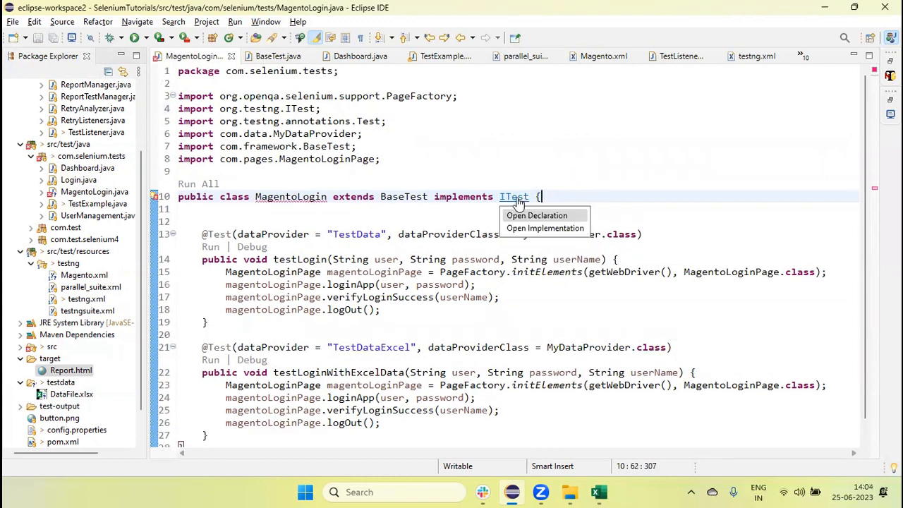
left_click(536, 214)
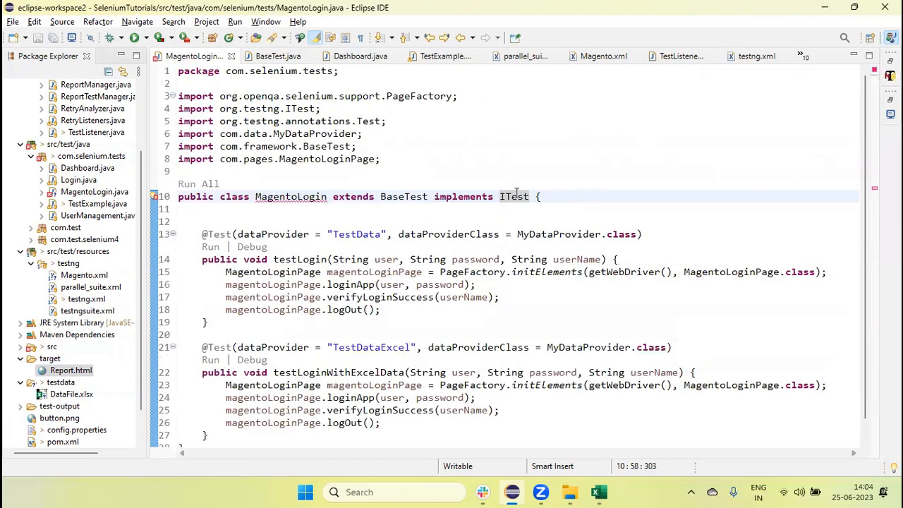
mouse_move(515, 196)
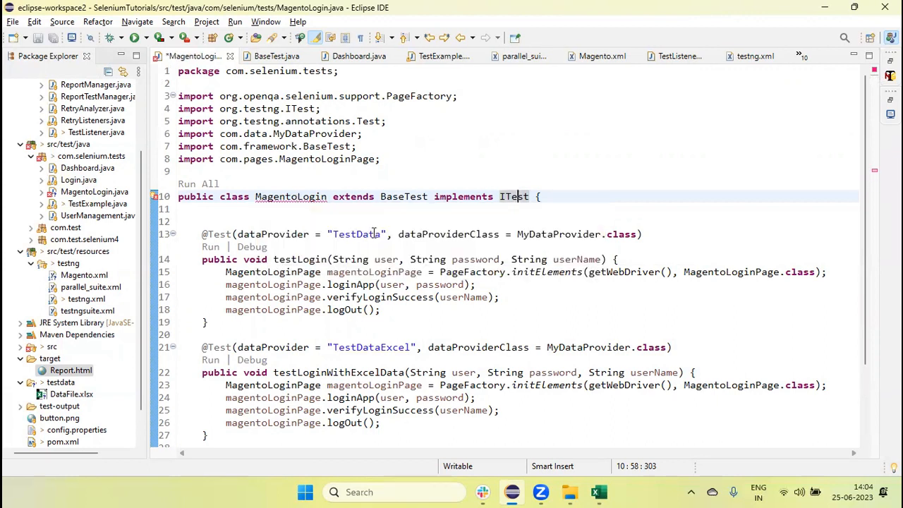
scroll("down", 3)
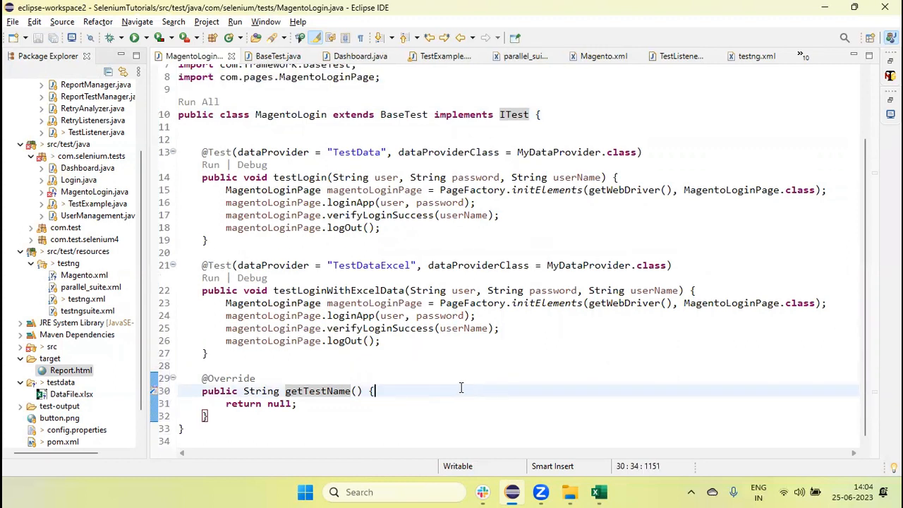
left_click_drag(379, 391, 209, 415)
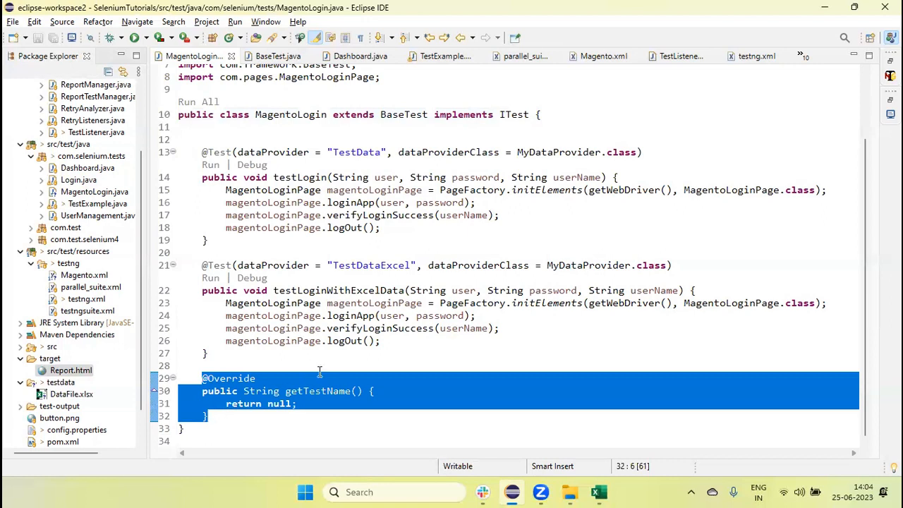
double_click(316, 391)
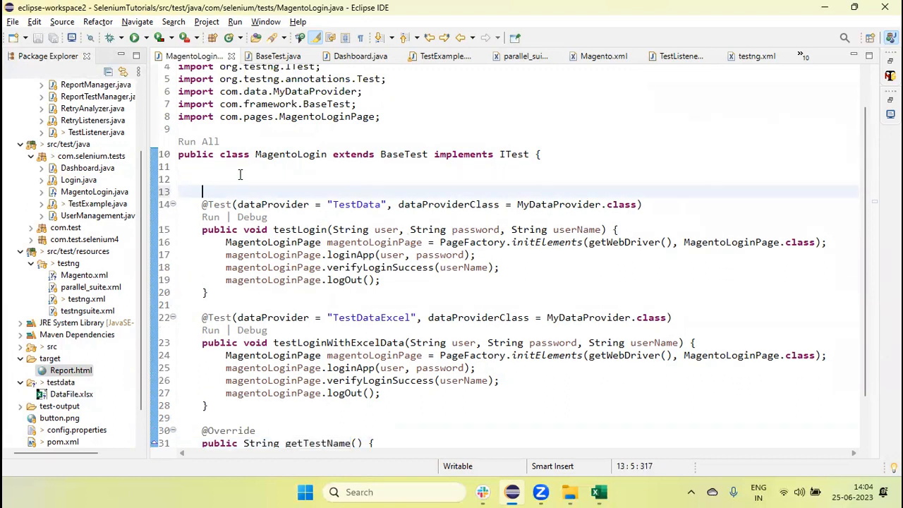
type("@")
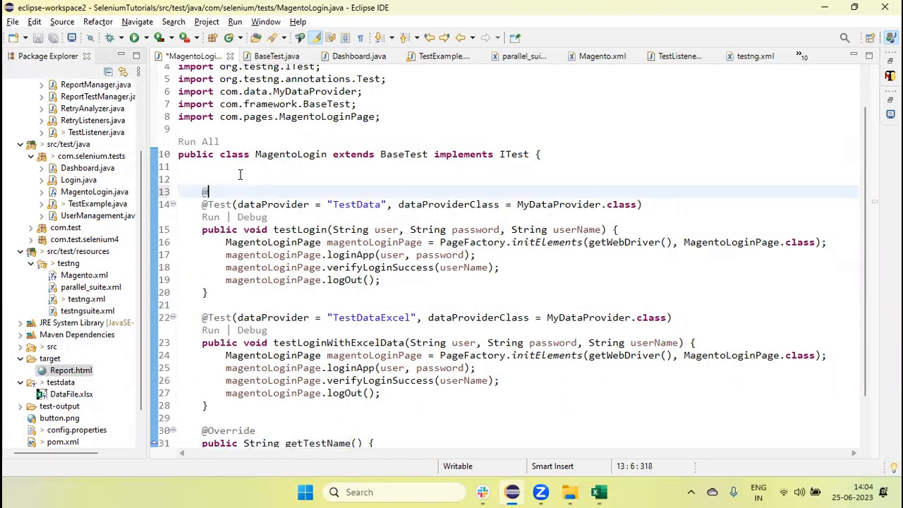
type("Before")
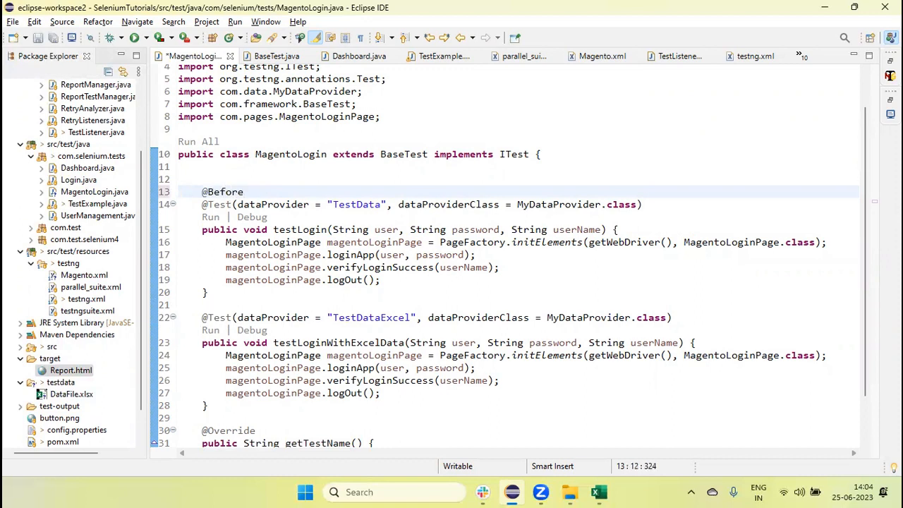
type("Method")
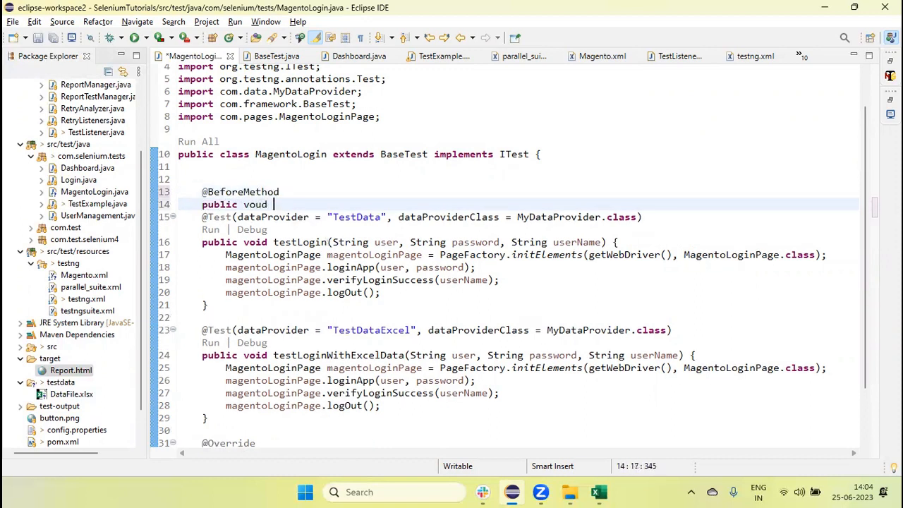
type("setupMet")
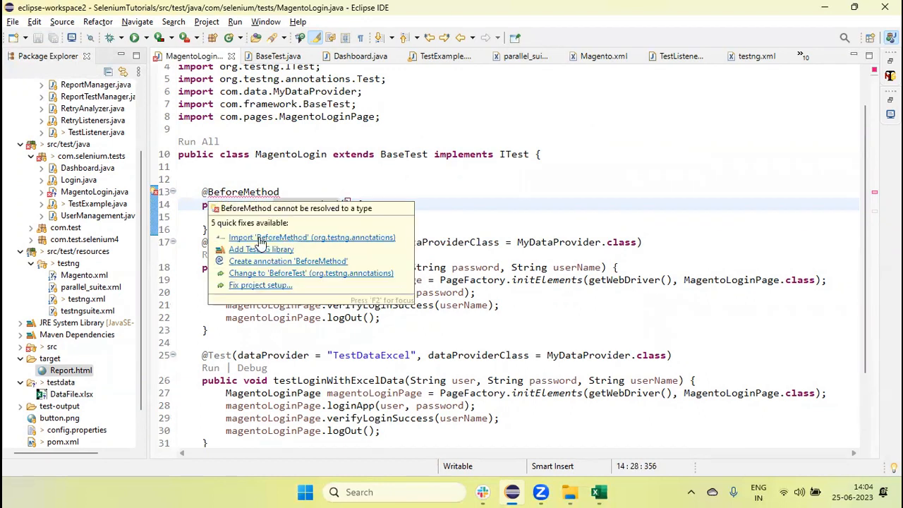
left_click(311, 237)
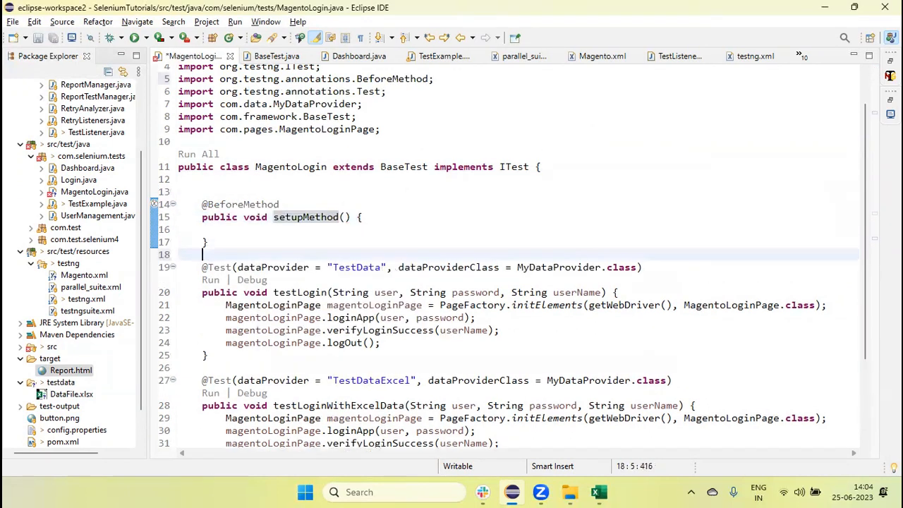
left_click_drag(201, 203, 208, 243)
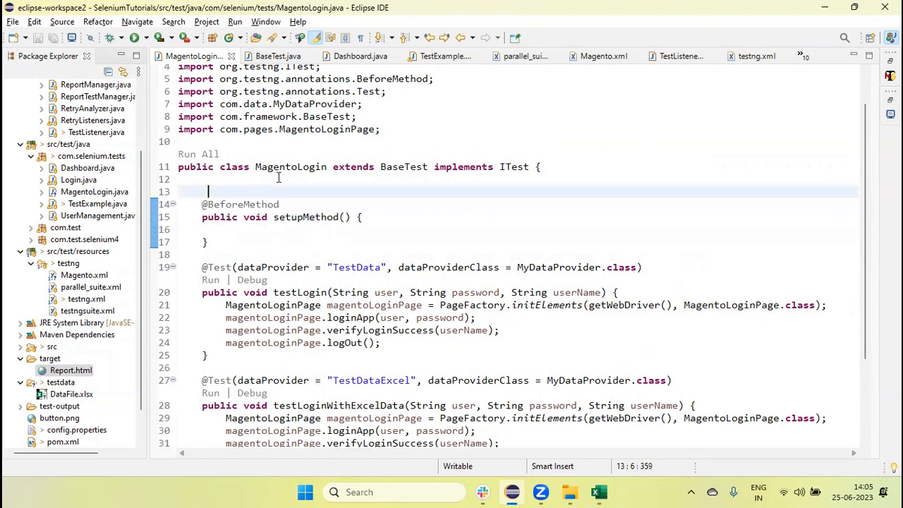
- Declare private ThreadLocal<String> testName = new ThreadLocal<>() above setupMethod
type("private")
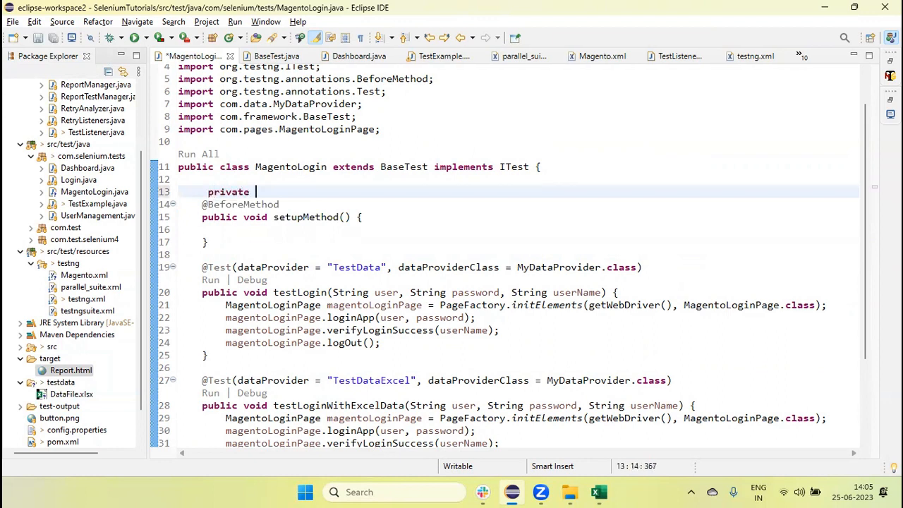
type("Thre")
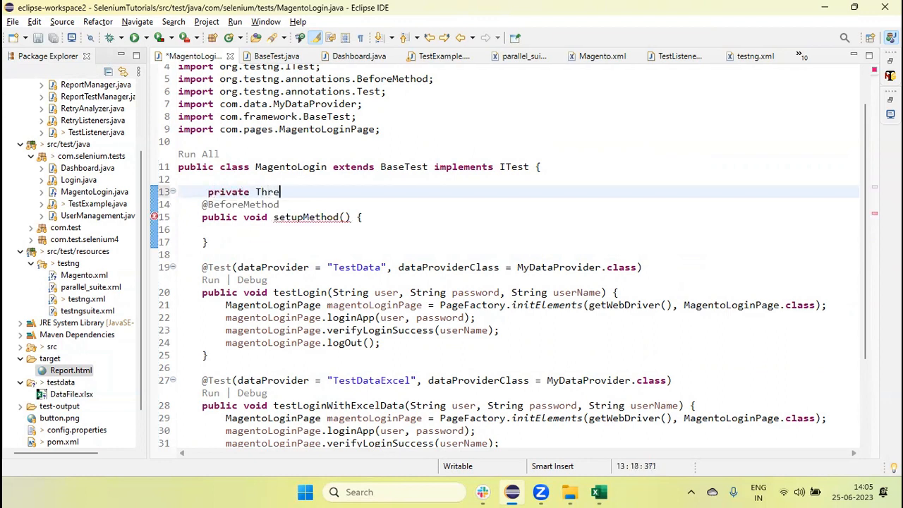
type("adLocal")
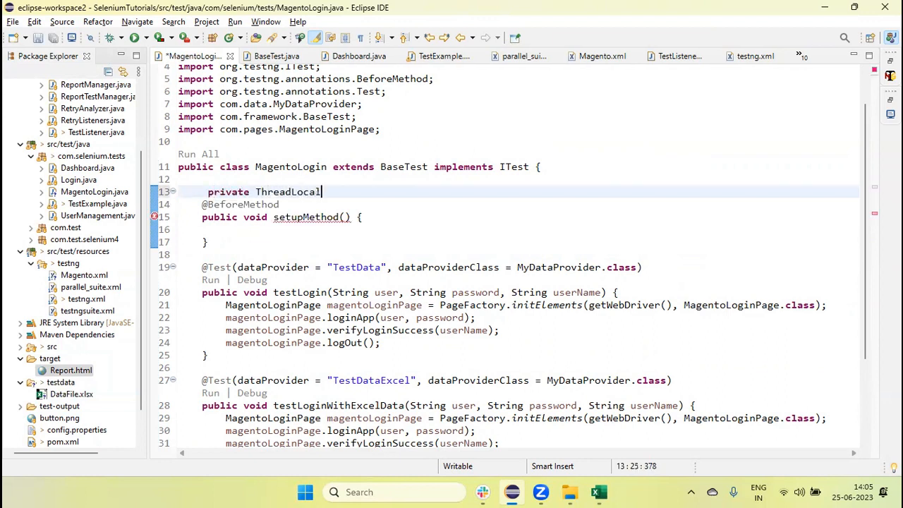
type("<String>")
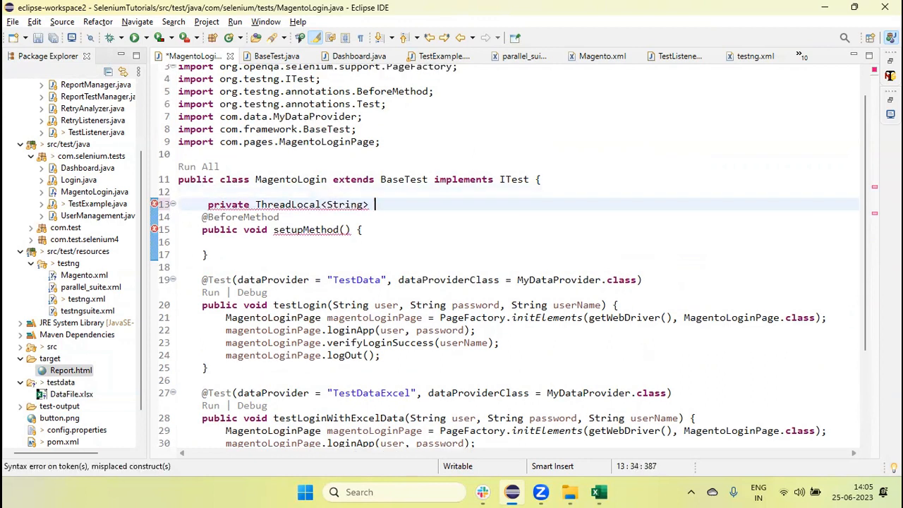
type("testName =")
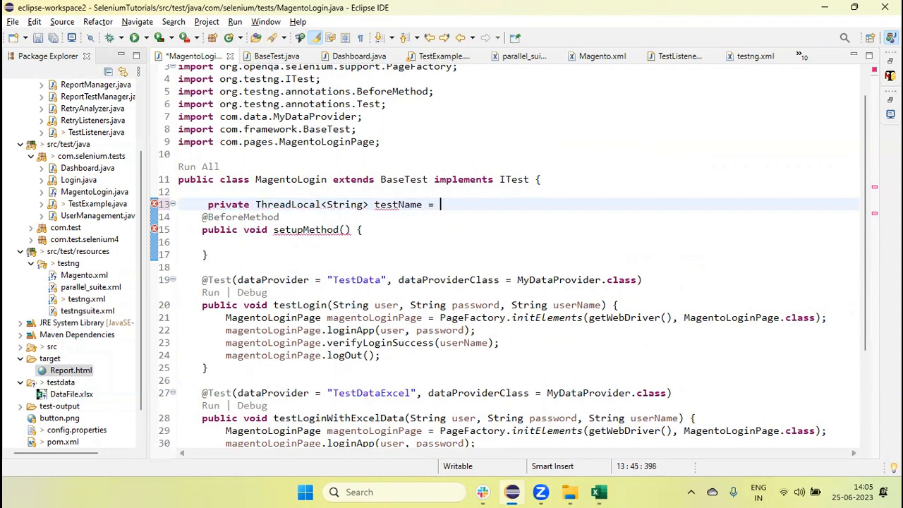
type("new T")
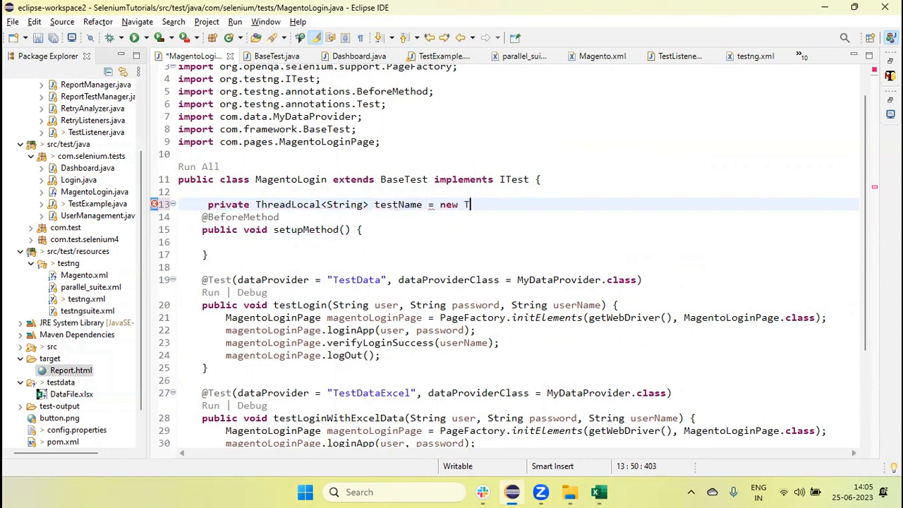
type("hreadLocal<>();")
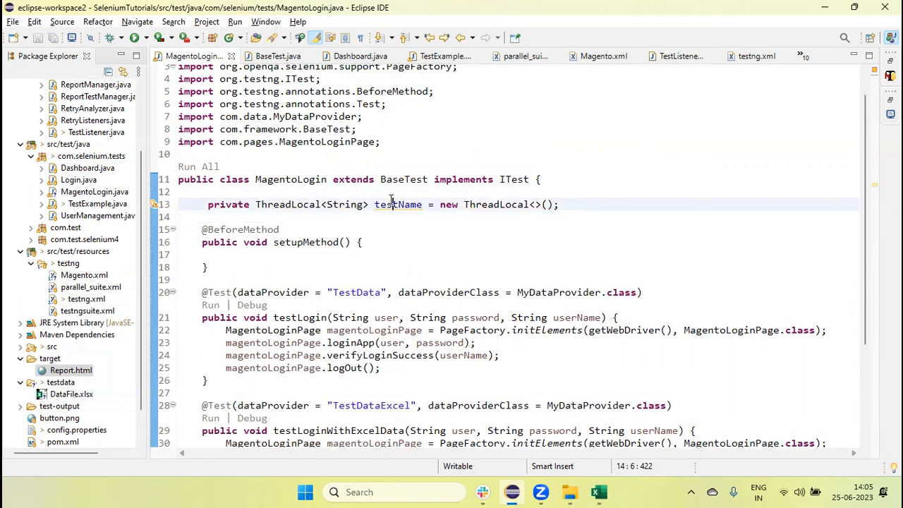
- Make getTestName return testName.get() instead of null
double_click(398, 203)
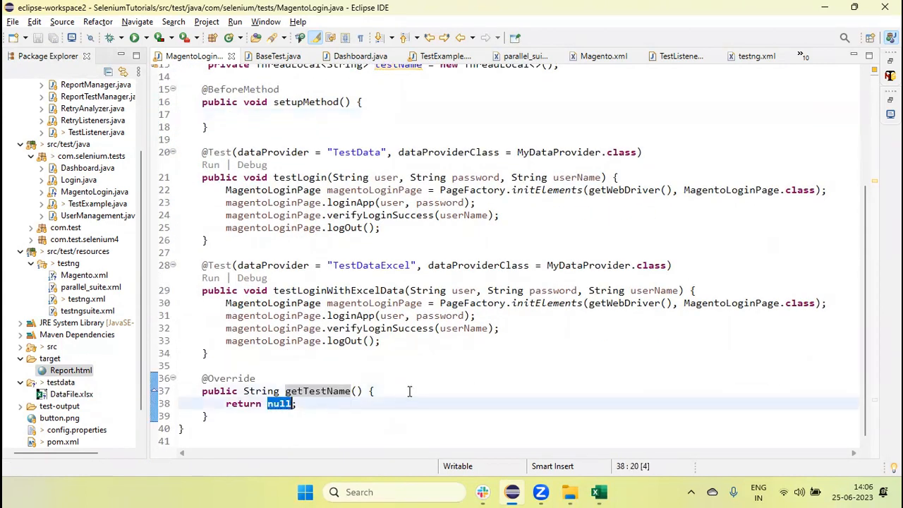
type("testName.get")
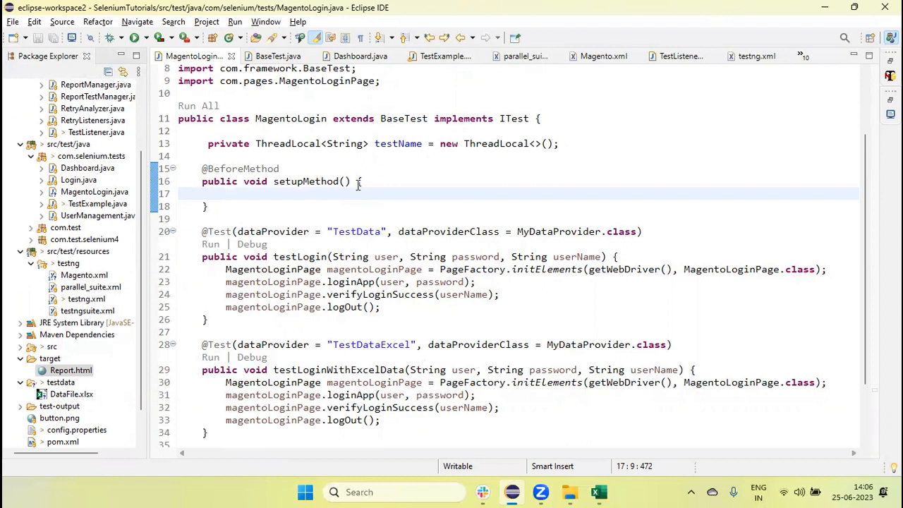
- Give setupMethod the parameters Method method and Object[] testData
type("Method method,")
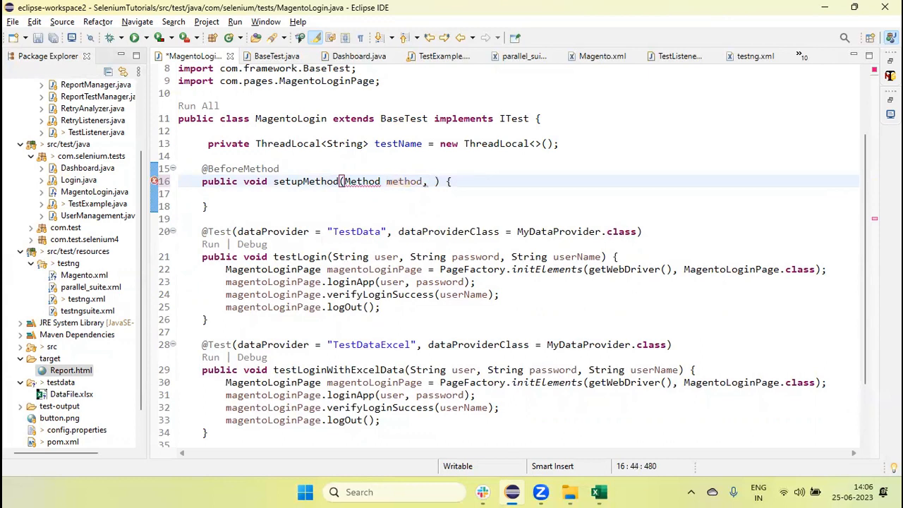
type("0")
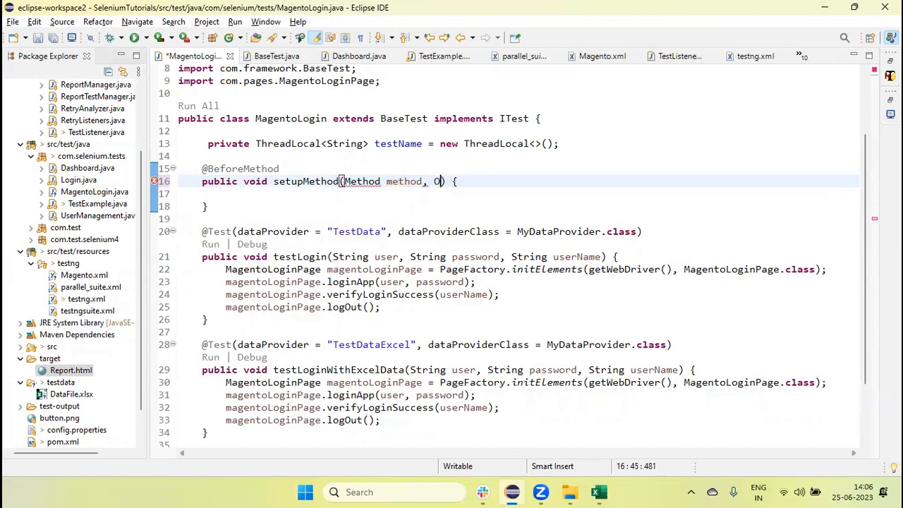
type("bject[]")
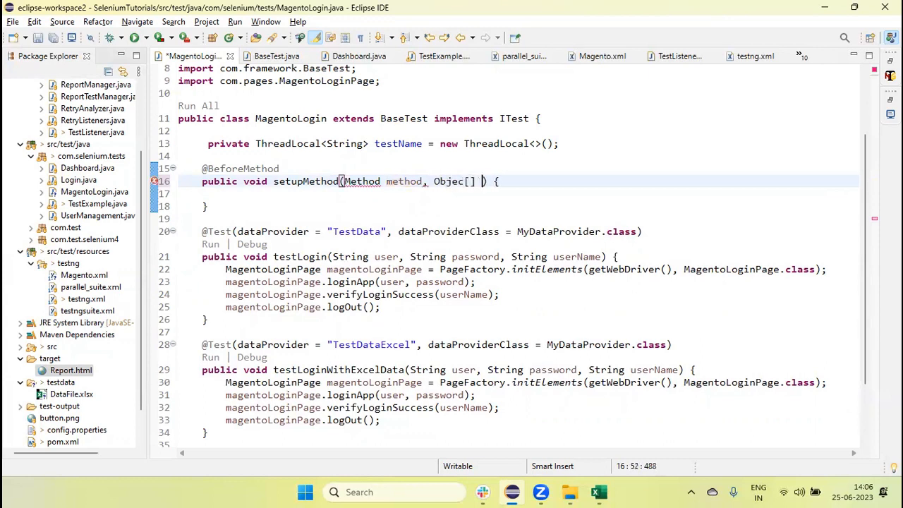
type("testData")
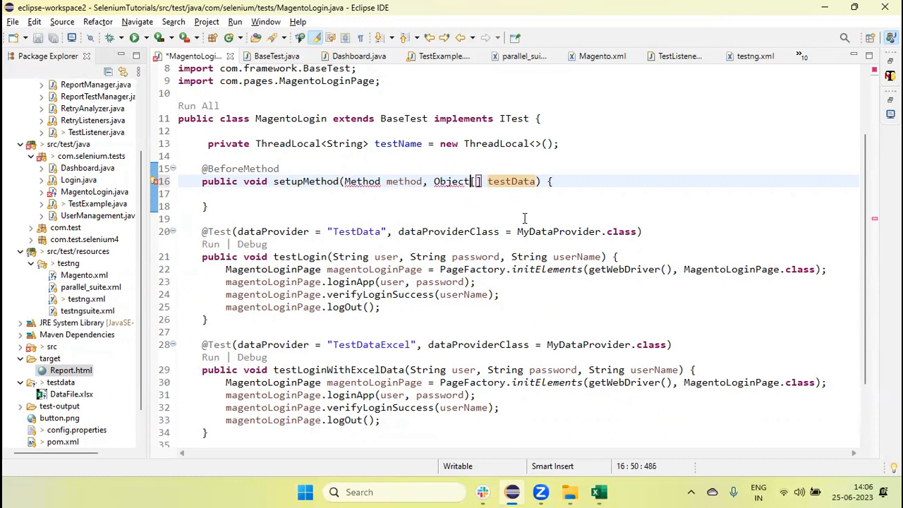
double_click(511, 181)
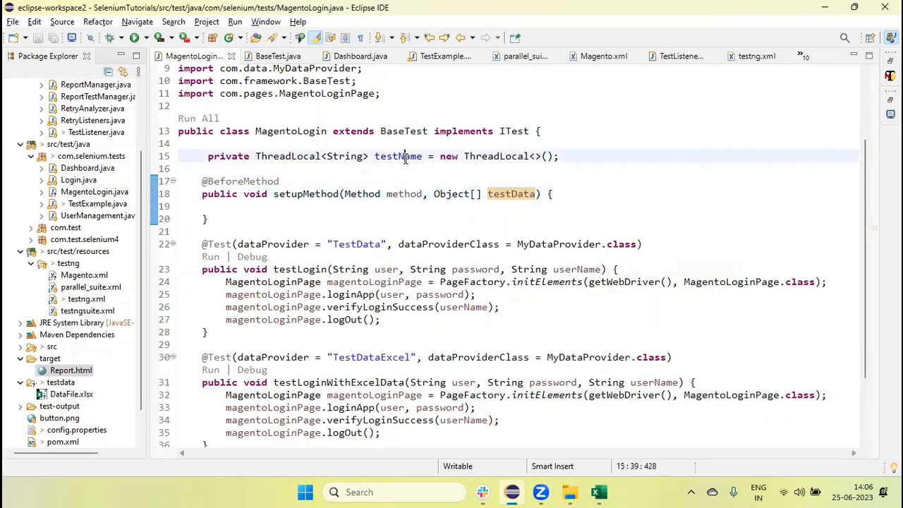
- Start setupMethod's body with testName.set(method.getName())
type("testName")
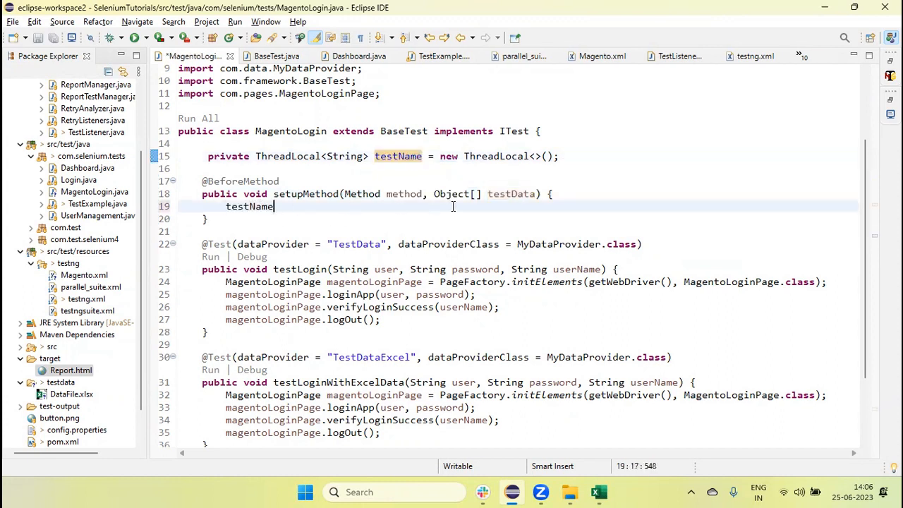
type(".get")
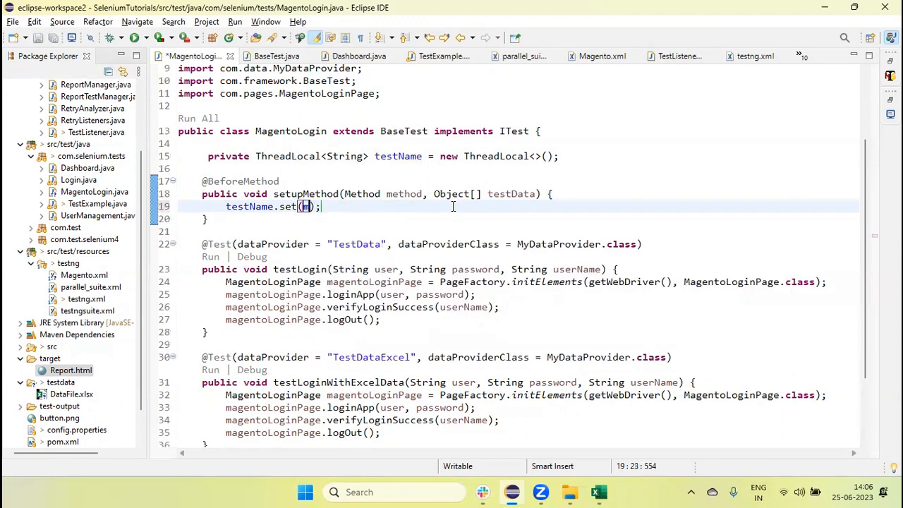
type("ethod")
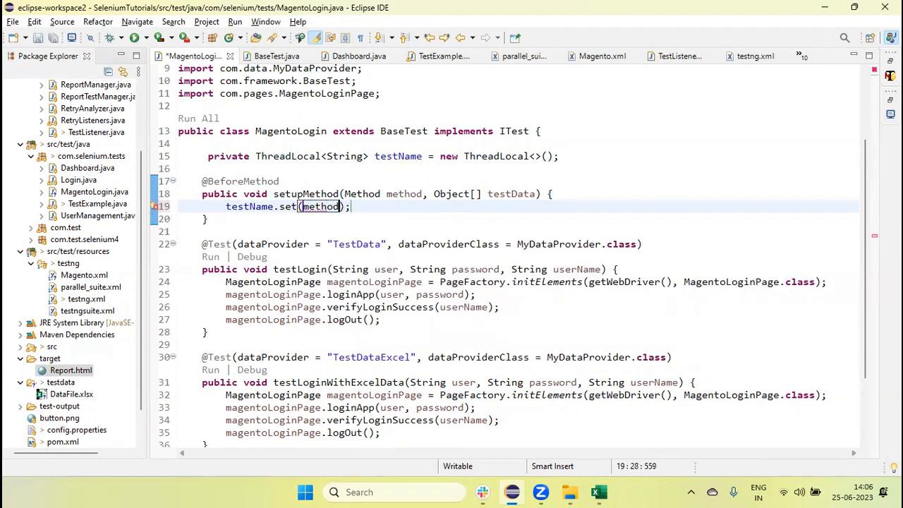
type(".getName()")
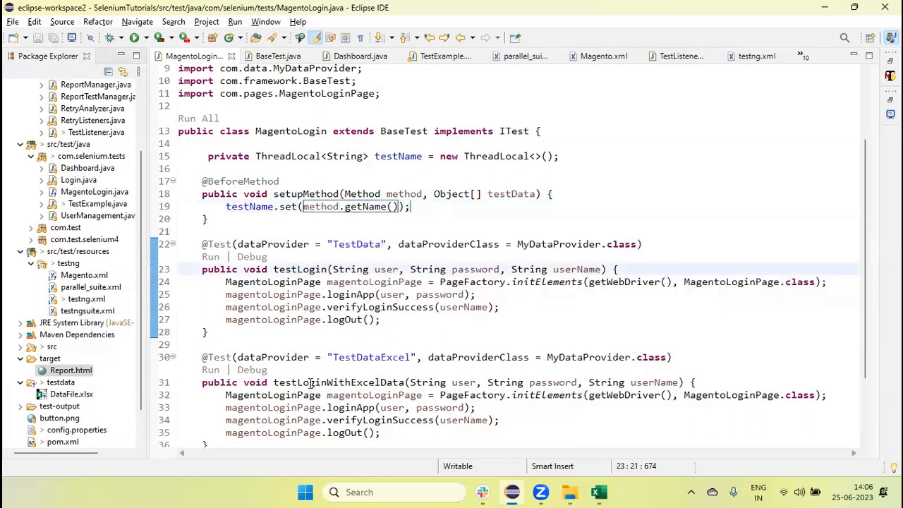
double_click(339, 381)
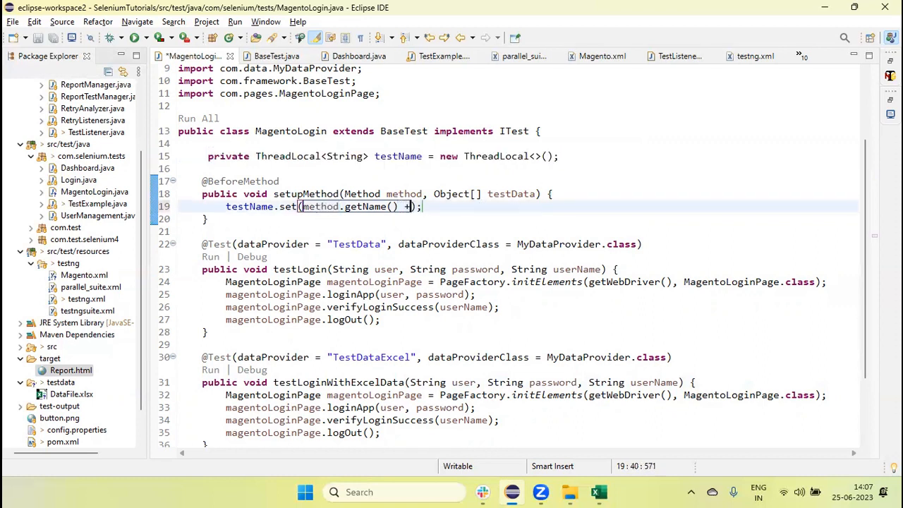
- Extend the test name with "_" plus testData[0]
type("\"\"")
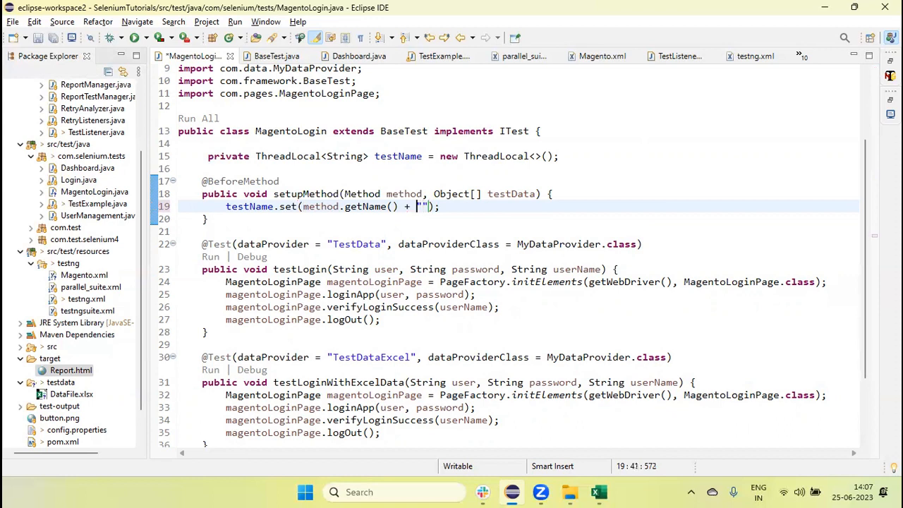
type("_")
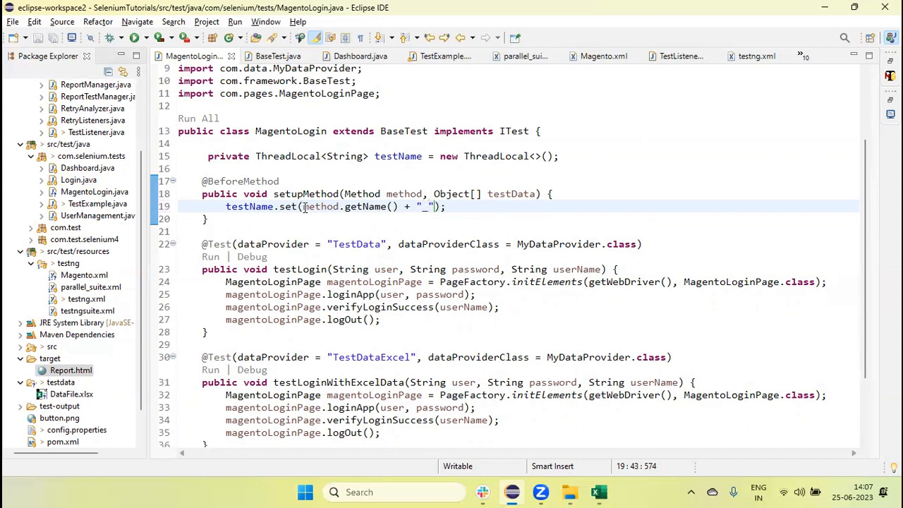
double_click(322, 206)
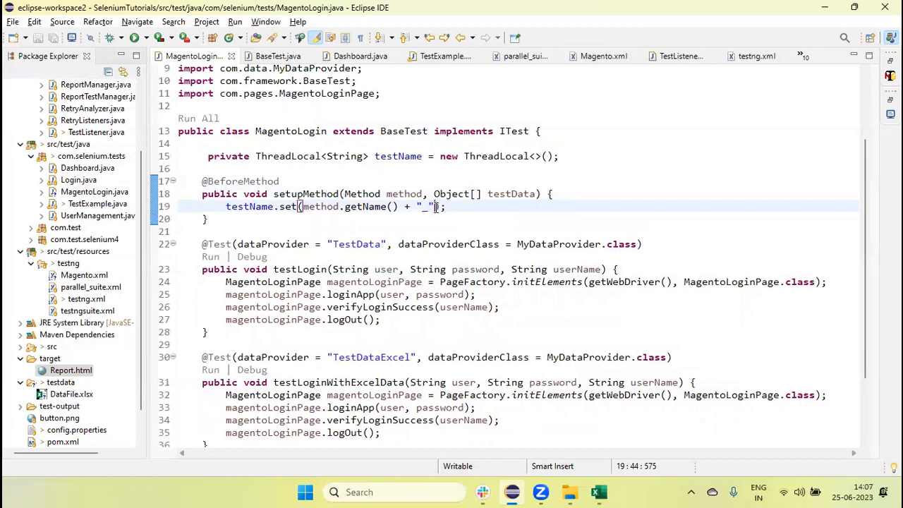
type("testData")
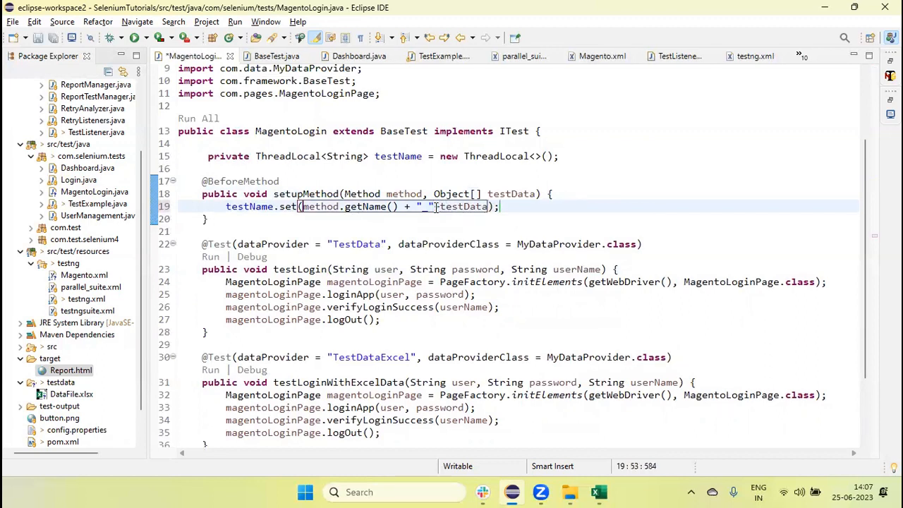
type("[")
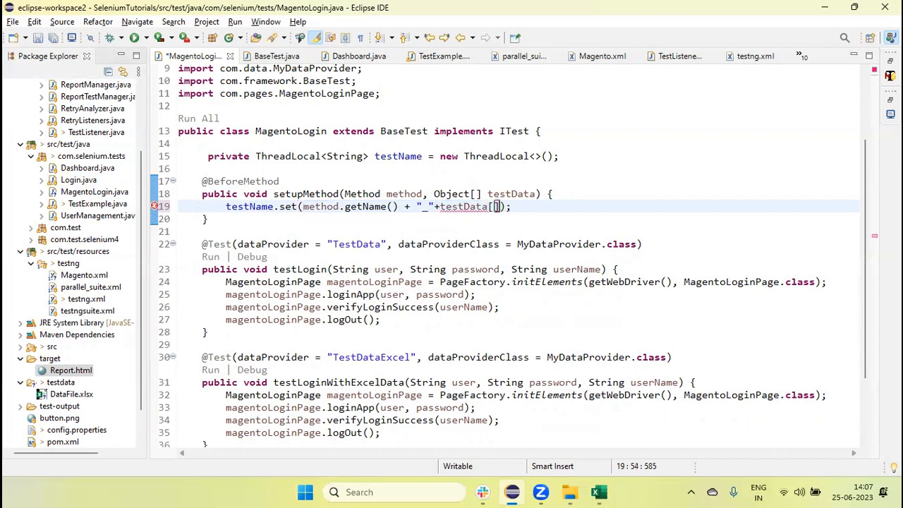
type("0")
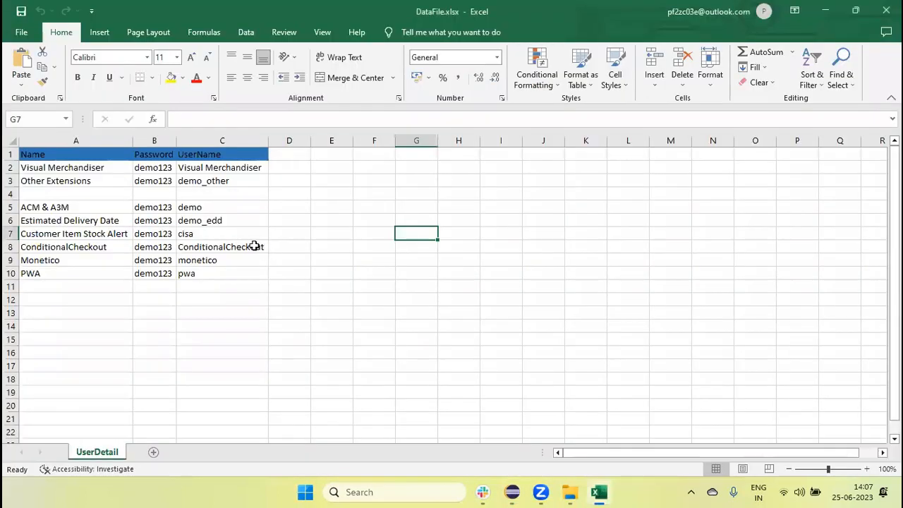
left_click(76, 167)
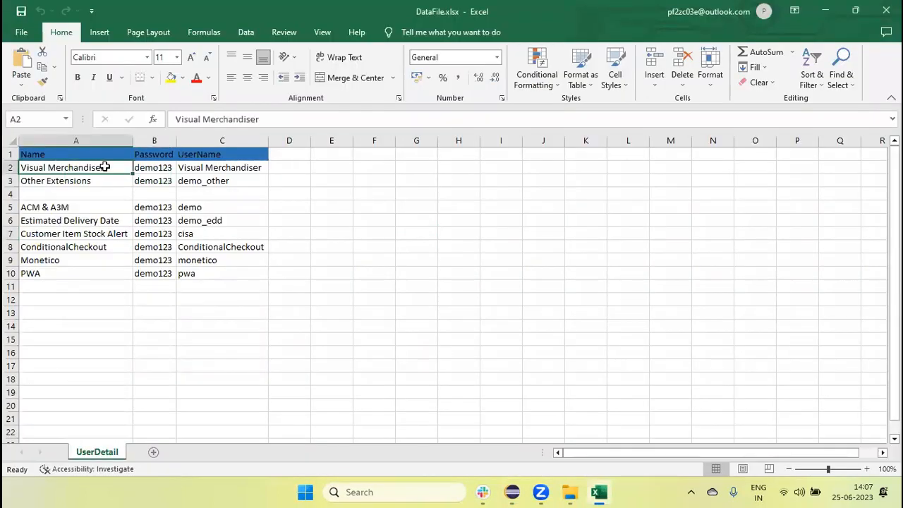
double_click(62, 167)
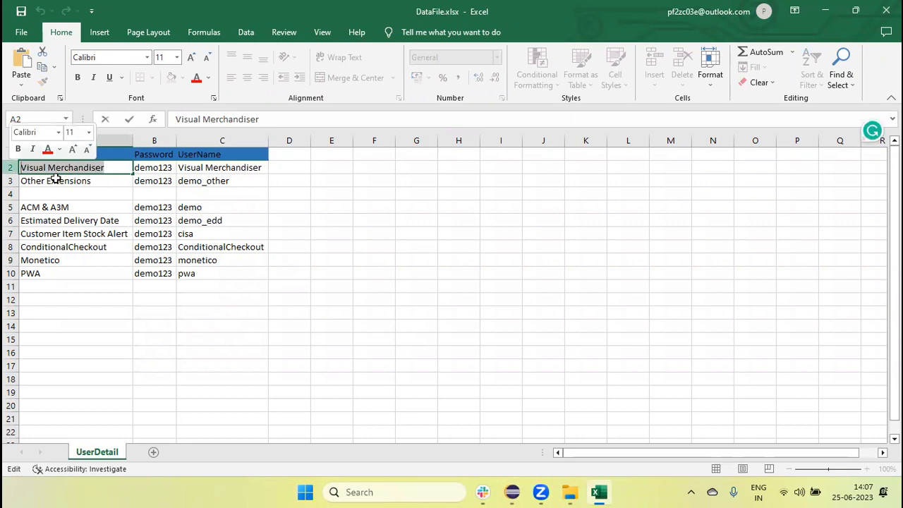
left_click(199, 154)
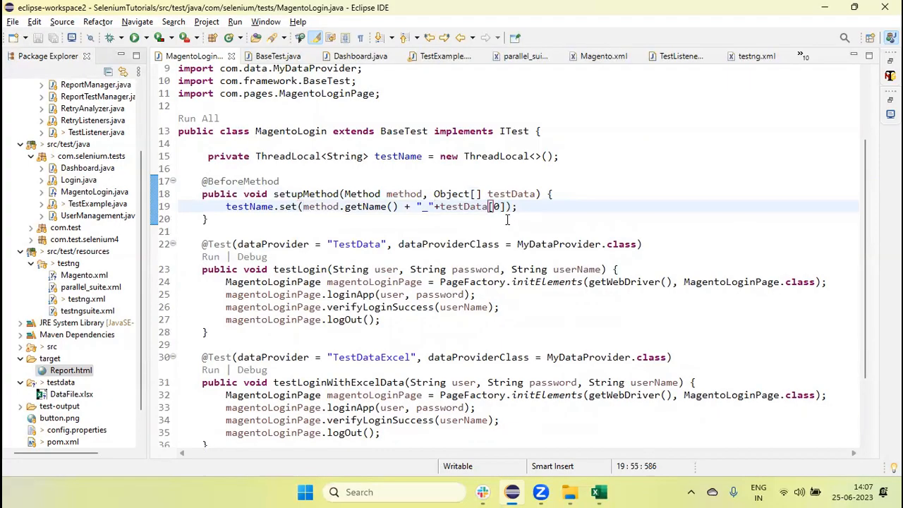
- Use (String) testData[2], the UserName value, in the test name, then go back to Excel
type("2")
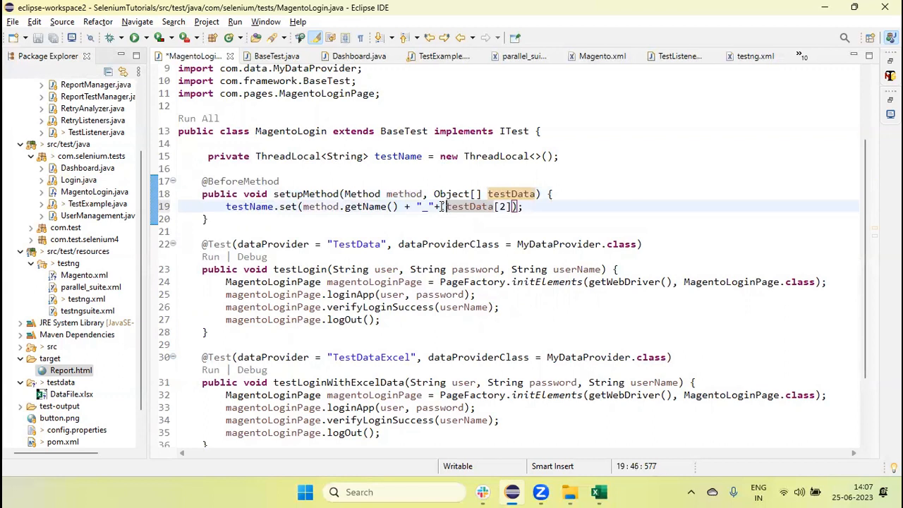
type("String)")
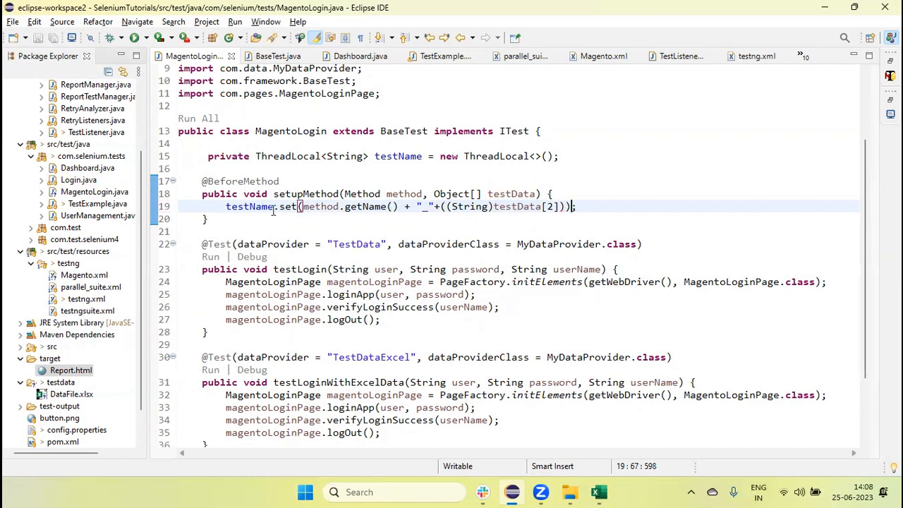
double_click(249, 206)
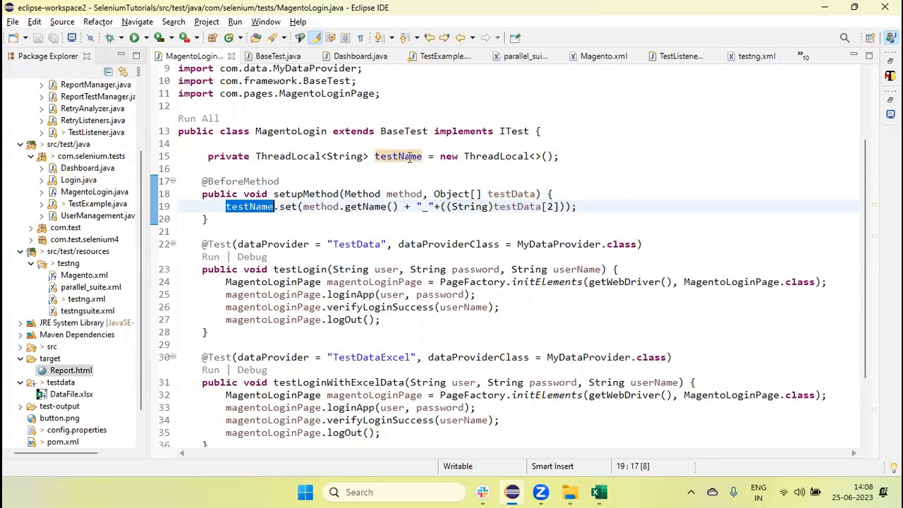
mouse_move(398, 155)
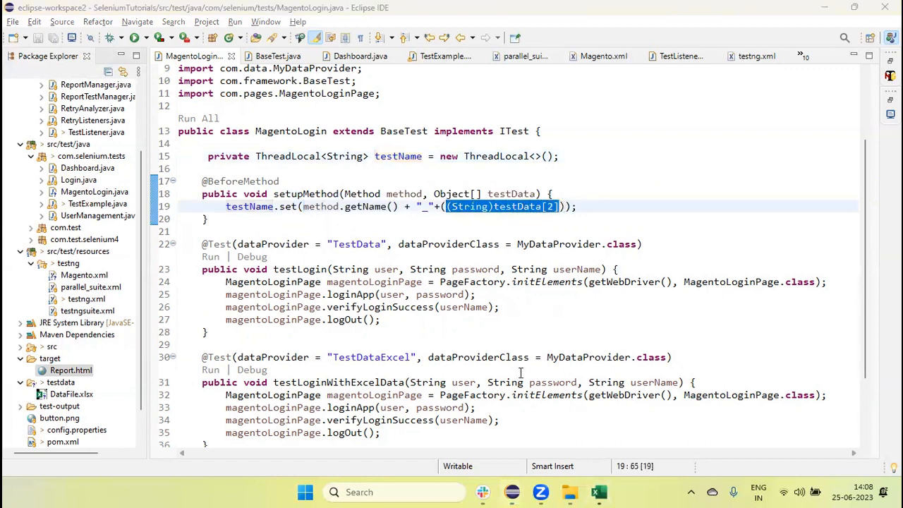
left_click(599, 491)
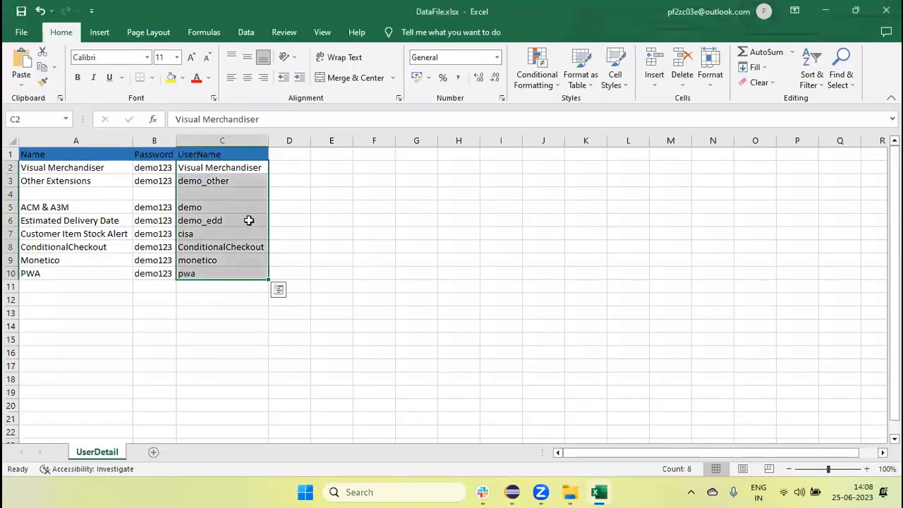
- Select the UserName column C in Excel to review its values
left_click(287, 181)
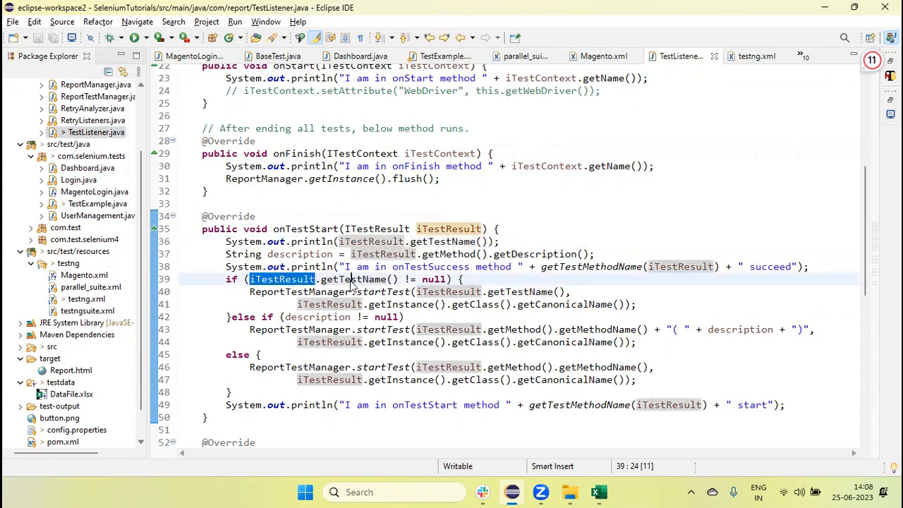
- Inspect iTestResult.getTestName in onTestStart, then return to MagentoLogin.java
double_click(353, 279)
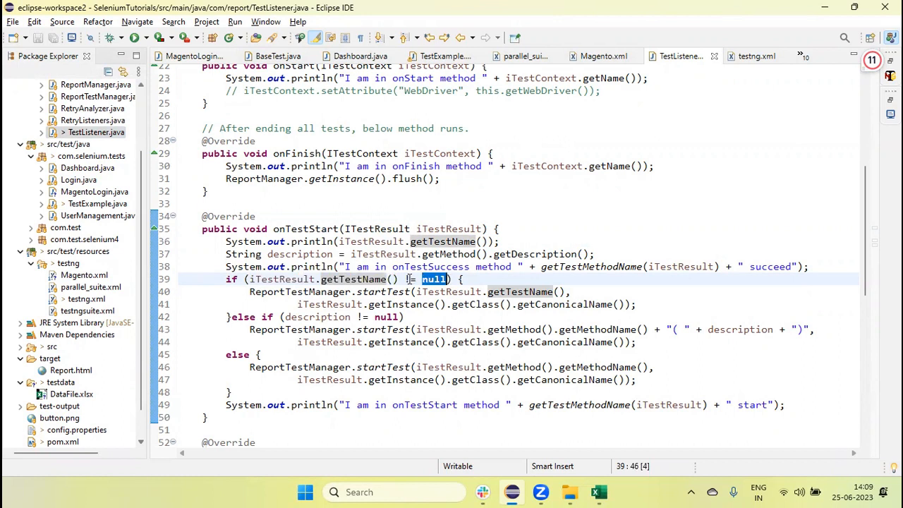
left_click(190, 56)
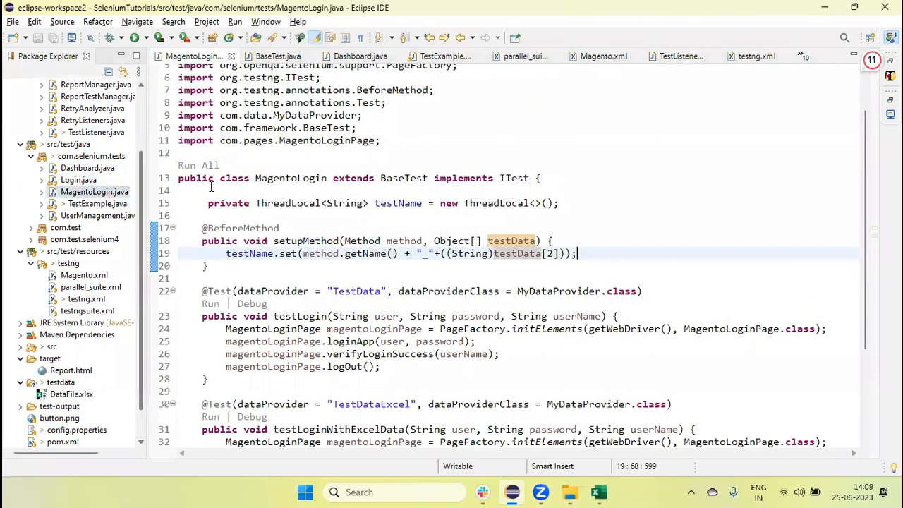
- Highlight the testName ThreadLocal declaration in MagentoLogin and review the code below it
double_click(398, 164)
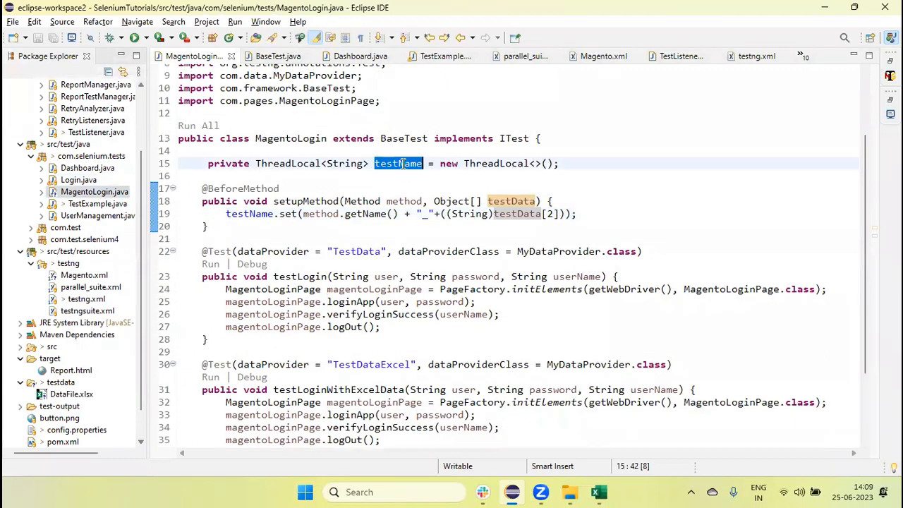
scroll("down", 3)
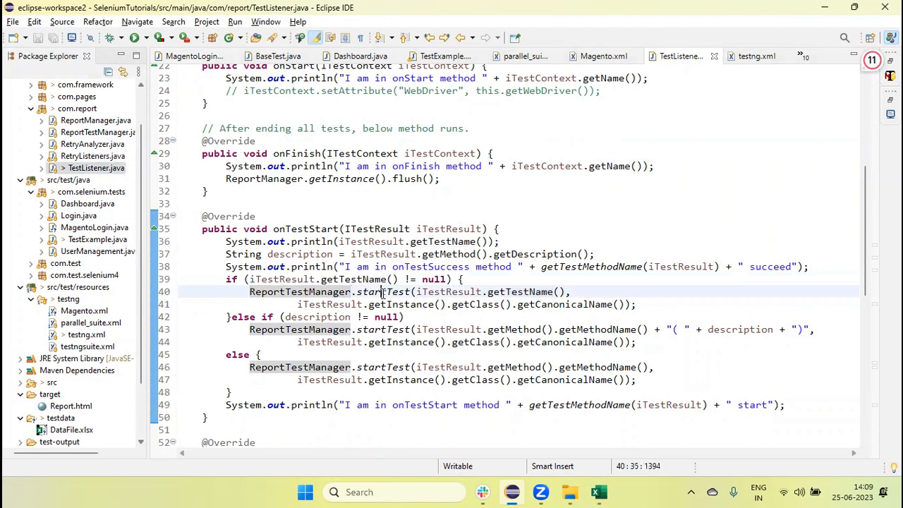
- Trace the startTest calls: the description branch and the getMethodName fallback naming the report test
double_click(381, 291)
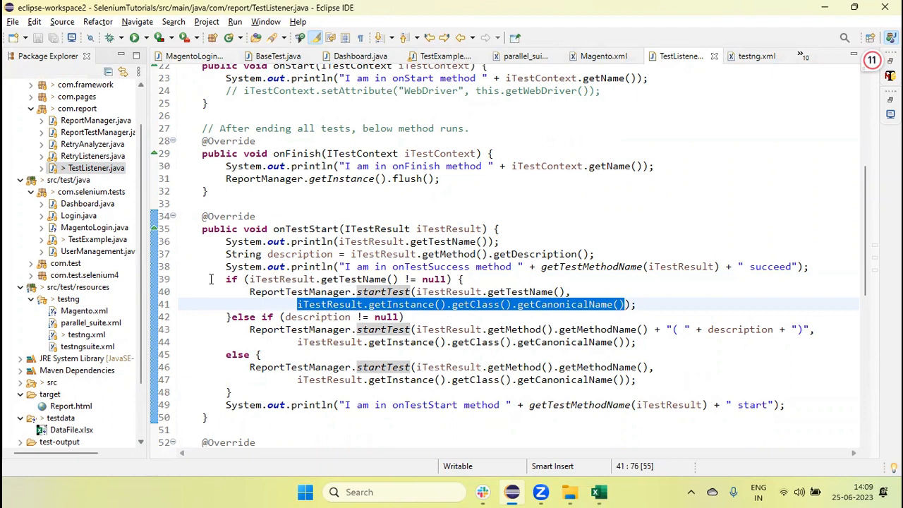
left_click(311, 316)
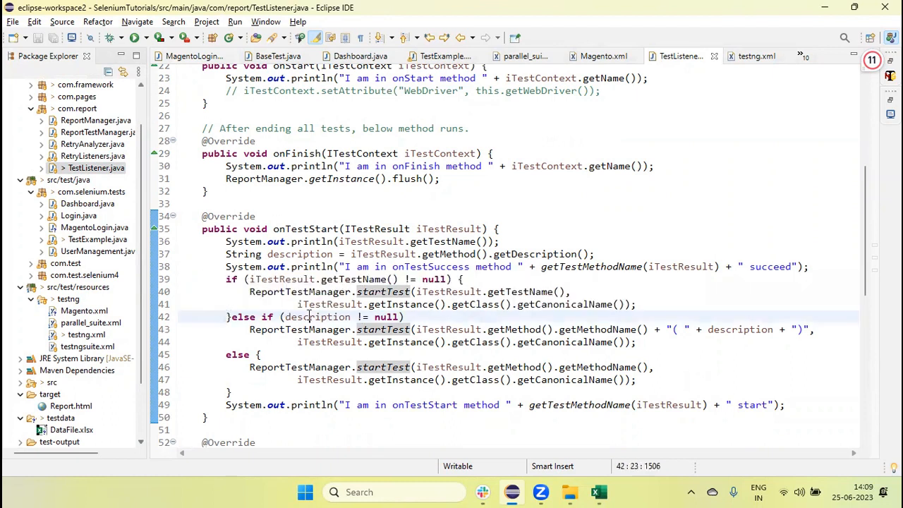
double_click(317, 316)
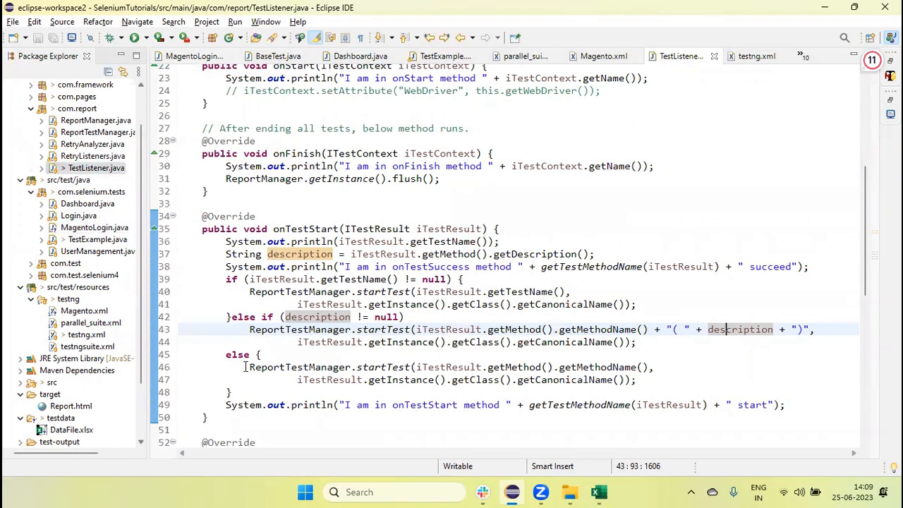
left_click_drag(249, 367, 638, 380)
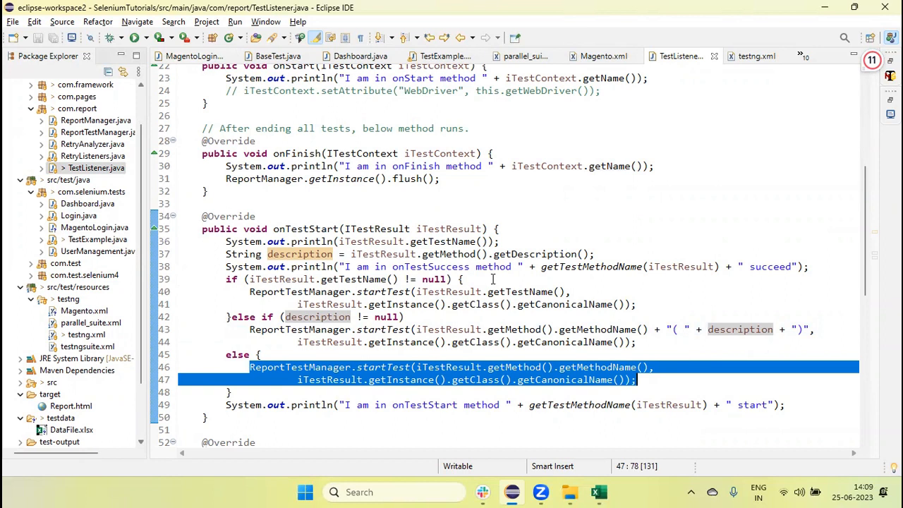
double_click(597, 367)
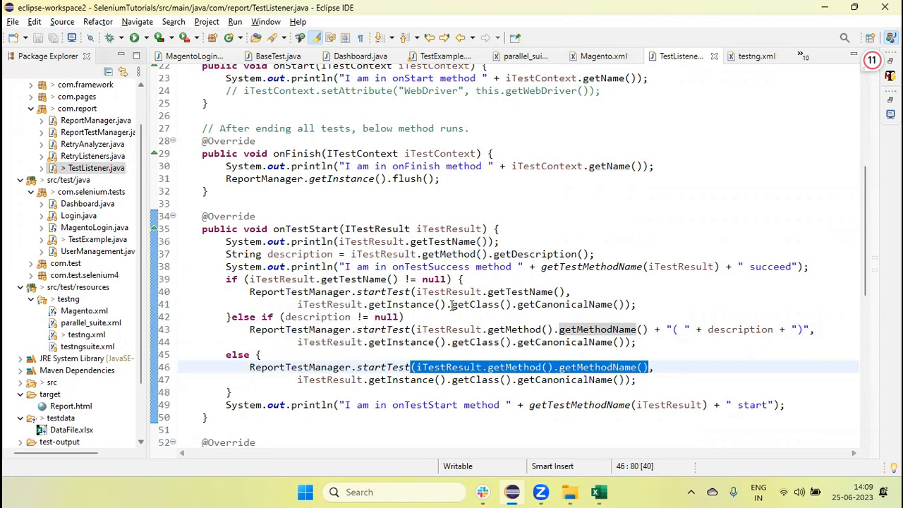
mouse_move(102, 240)
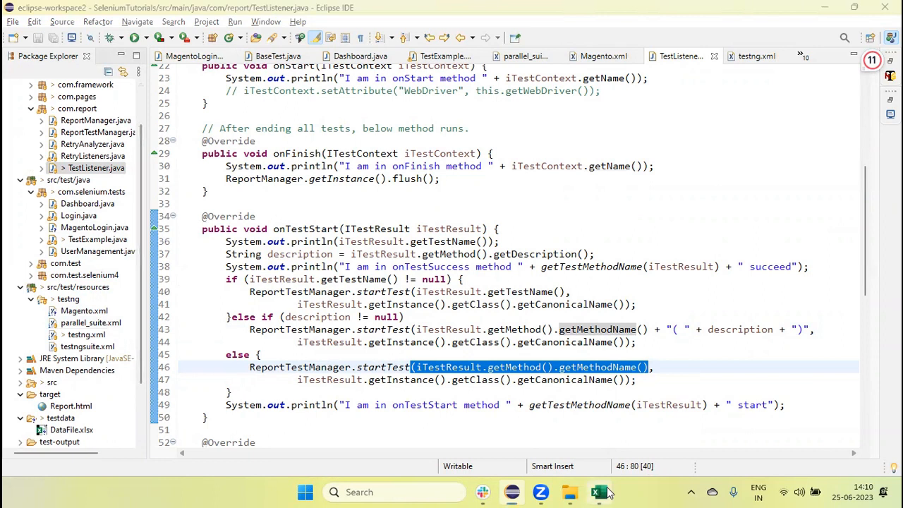
- Switch to the Magento.xml suite file registering com.report.TestListener
left_click(598, 492)
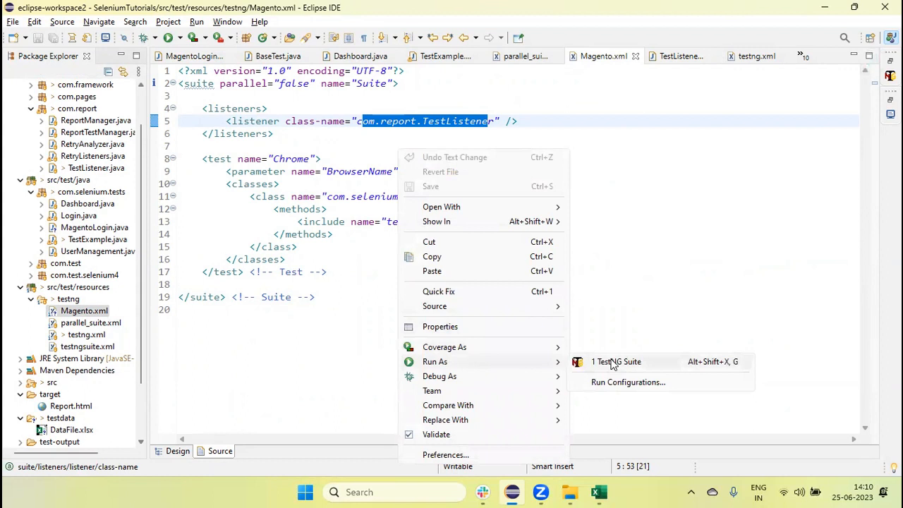
- Run Magento.xml as a TestNG Suite, launching Chrome on the Magento admin sign-in page
left_click(616, 361)
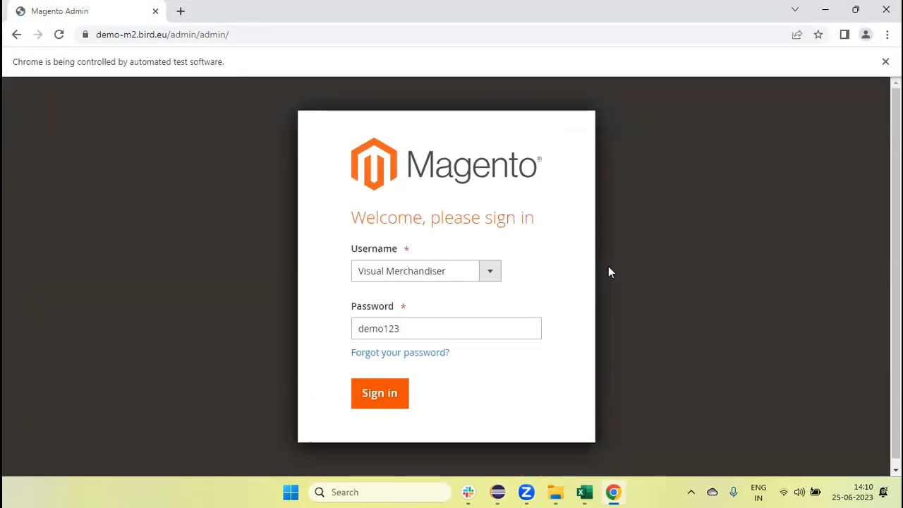
- After the Chrome run finishes, refresh the target folder and view Report.html listing both passed tests
left_click(378, 392)
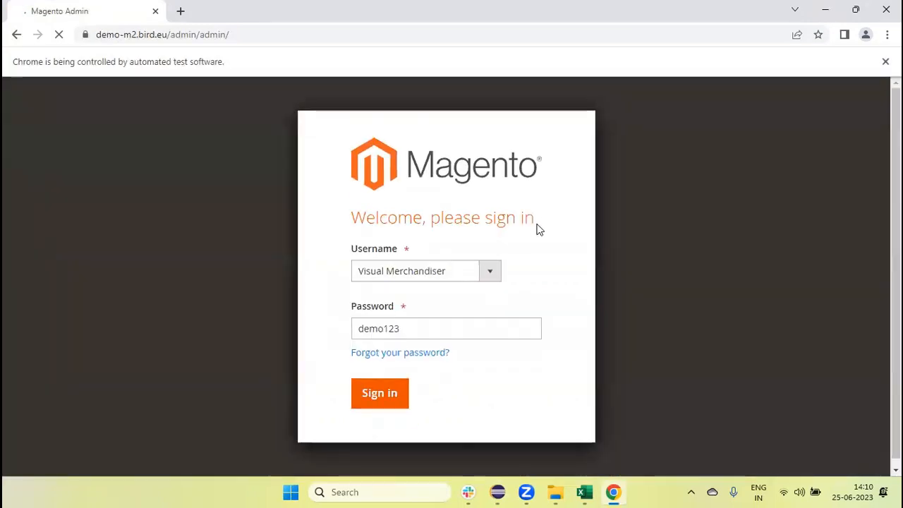
left_click(380, 392)
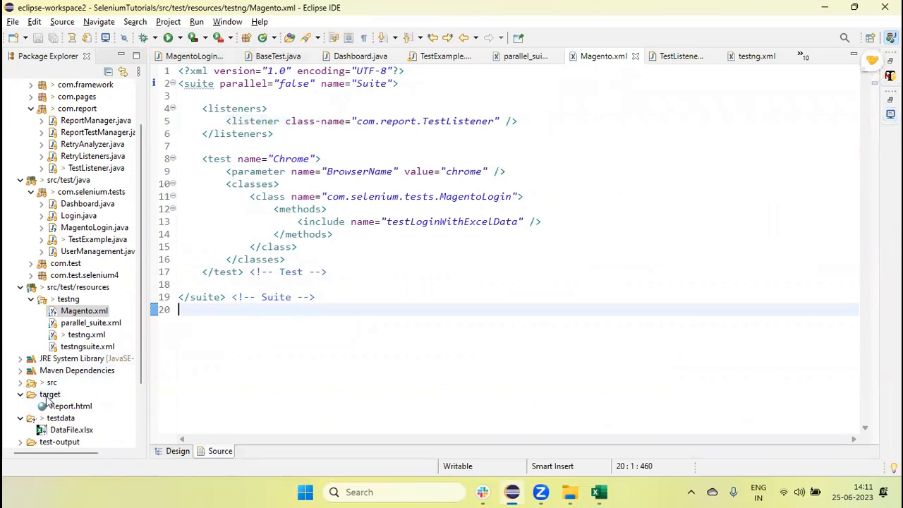
right_click(51, 394)
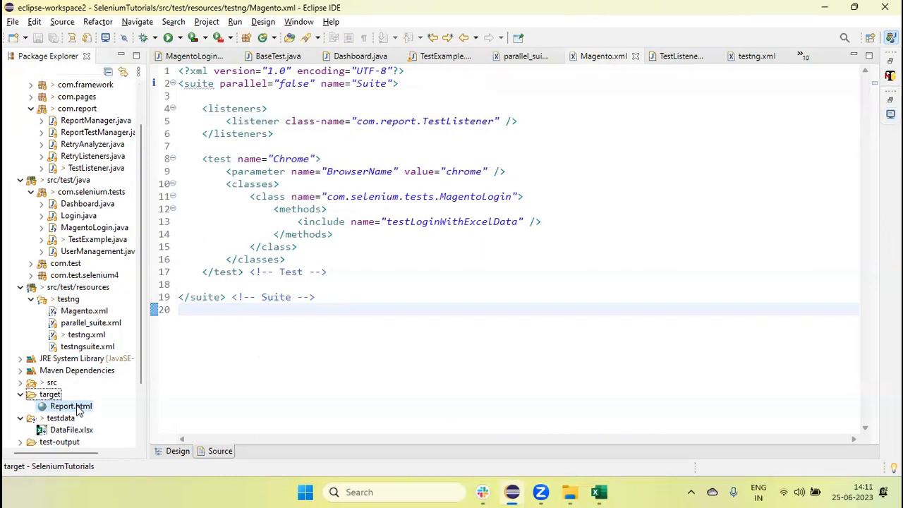
double_click(71, 407)
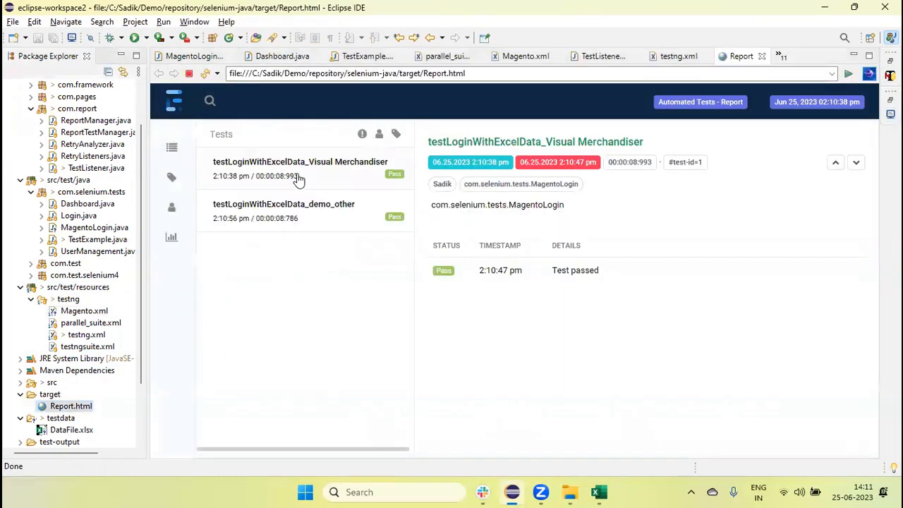
mouse_move(257, 172)
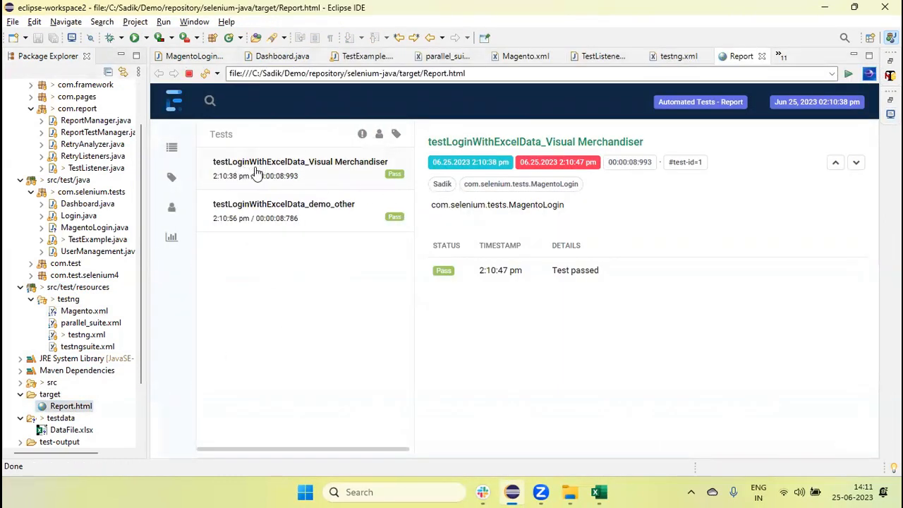
mouse_move(275, 167)
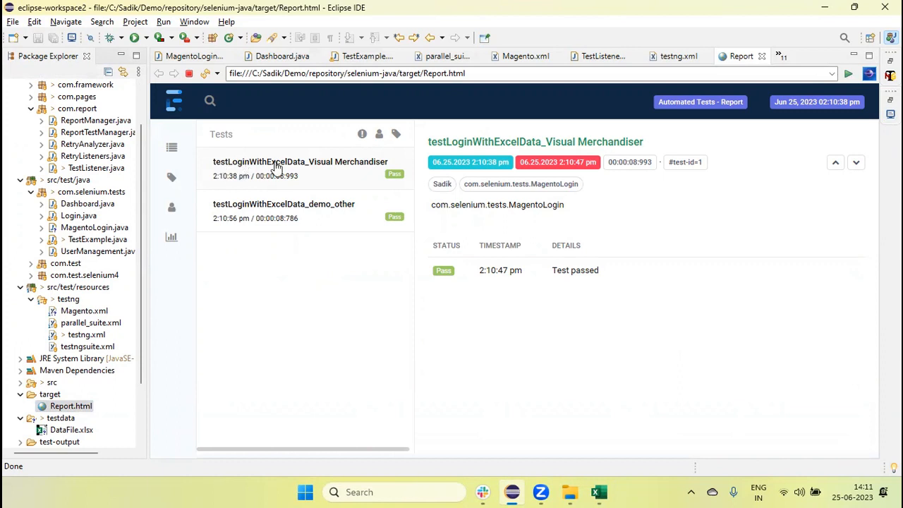
mouse_move(322, 169)
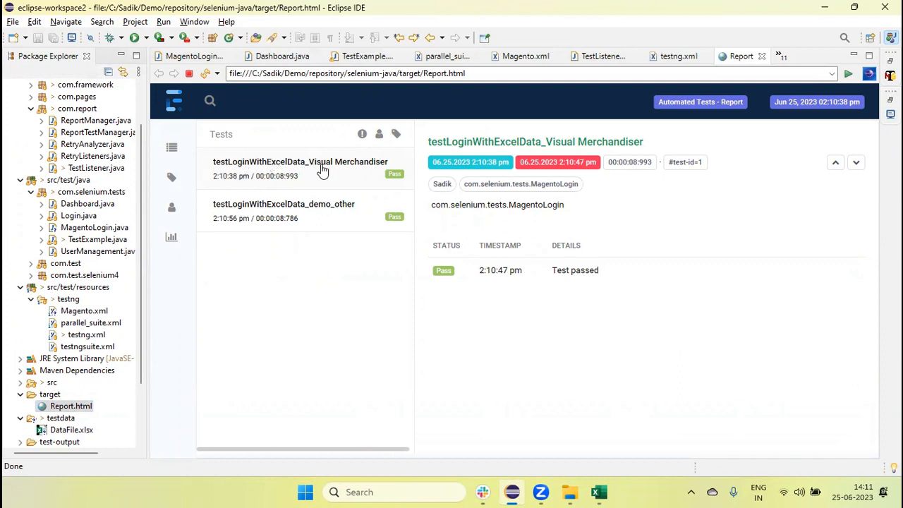
mouse_move(374, 171)
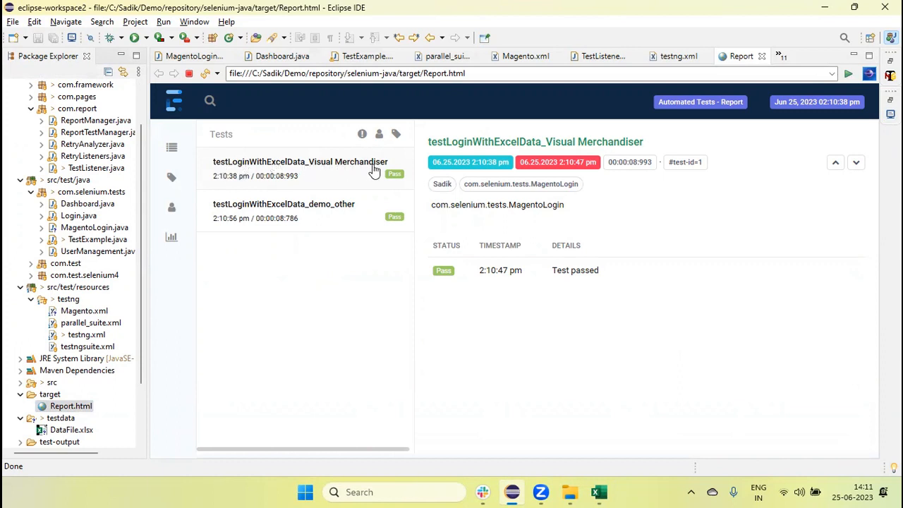
mouse_move(265, 213)
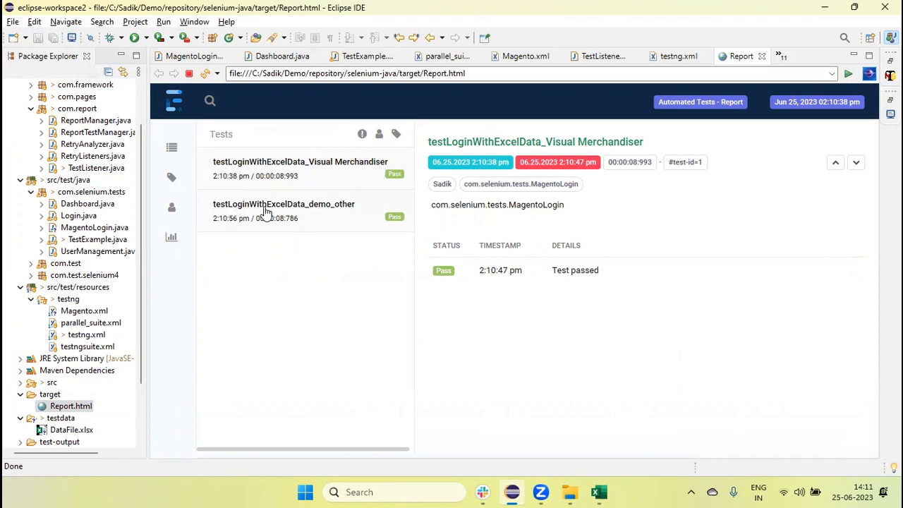
mouse_move(336, 209)
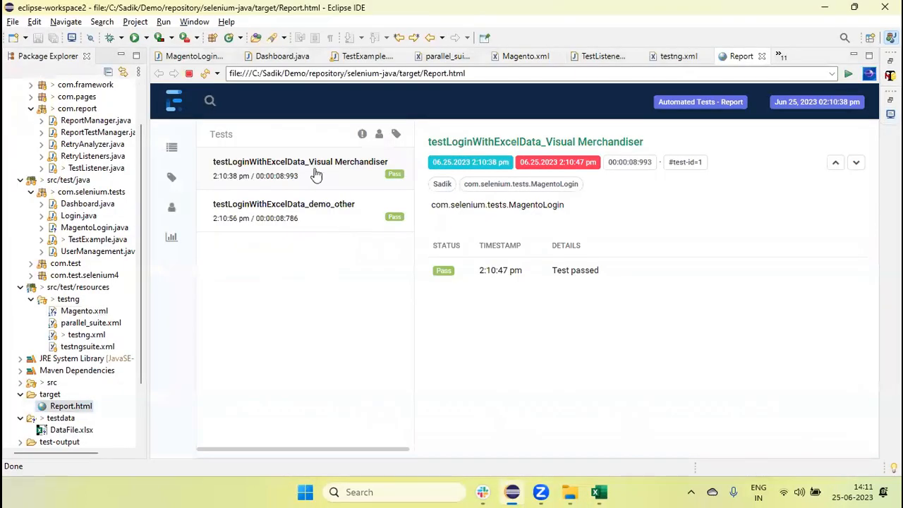
left_click(284, 203)
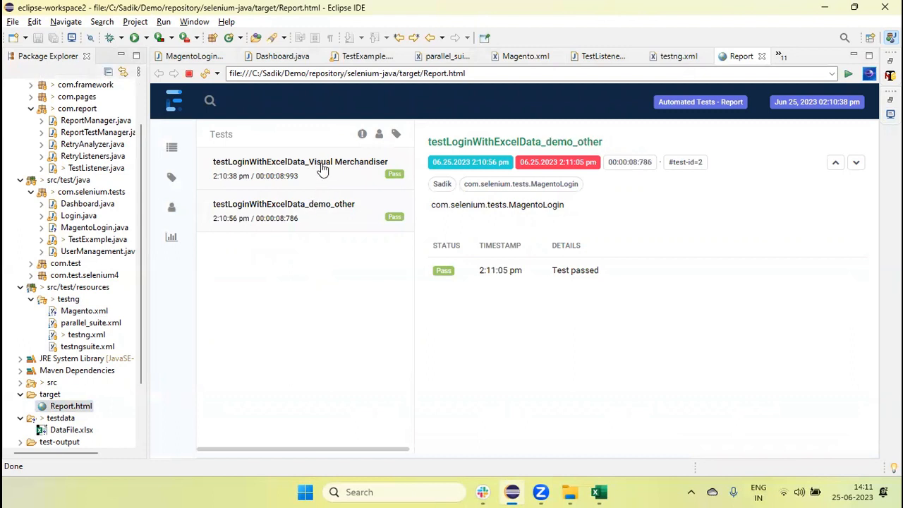
left_click(300, 161)
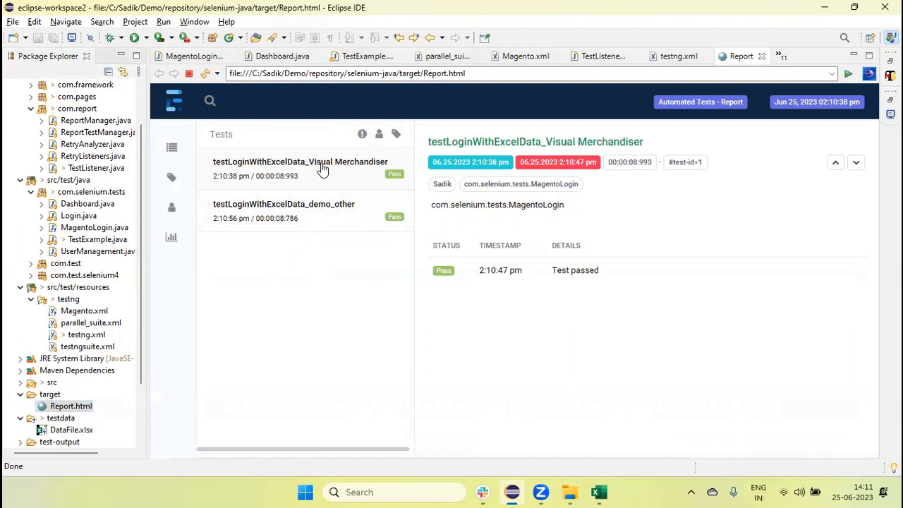
mouse_move(336, 155)
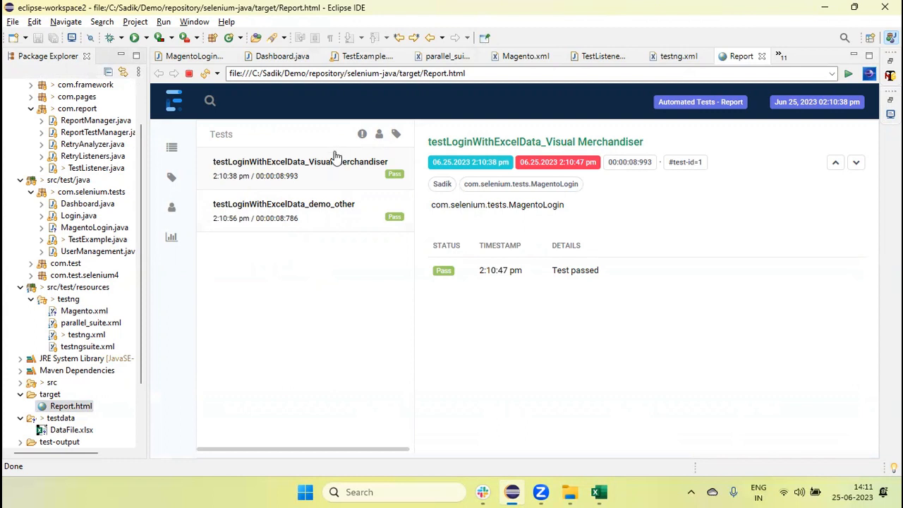
mouse_move(336, 162)
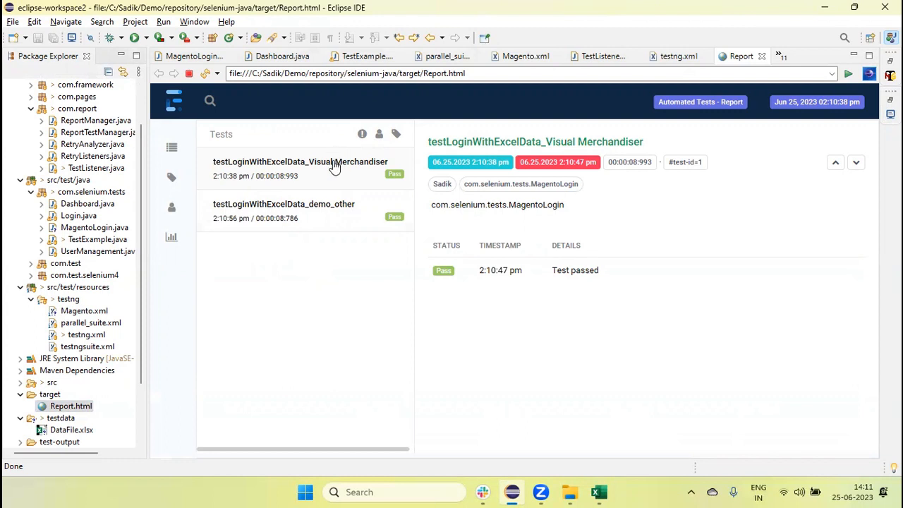
mouse_move(316, 323)
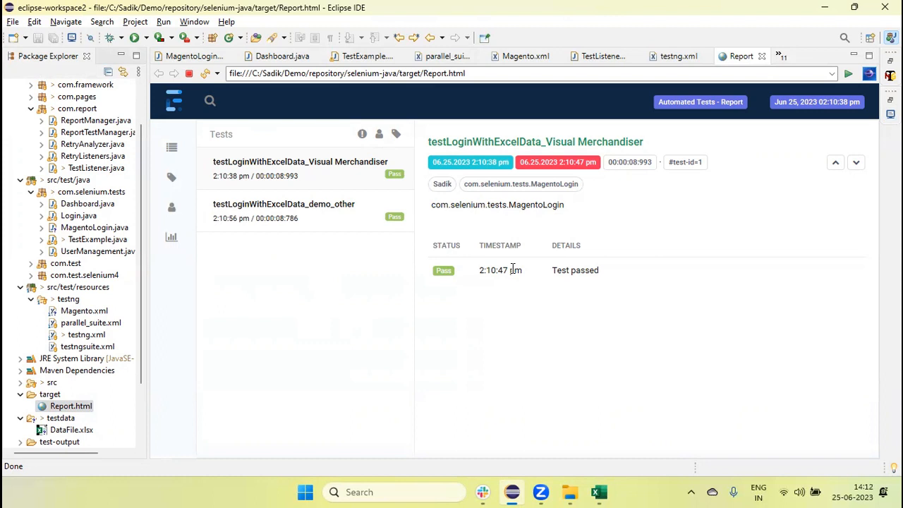
mouse_move(514, 295)
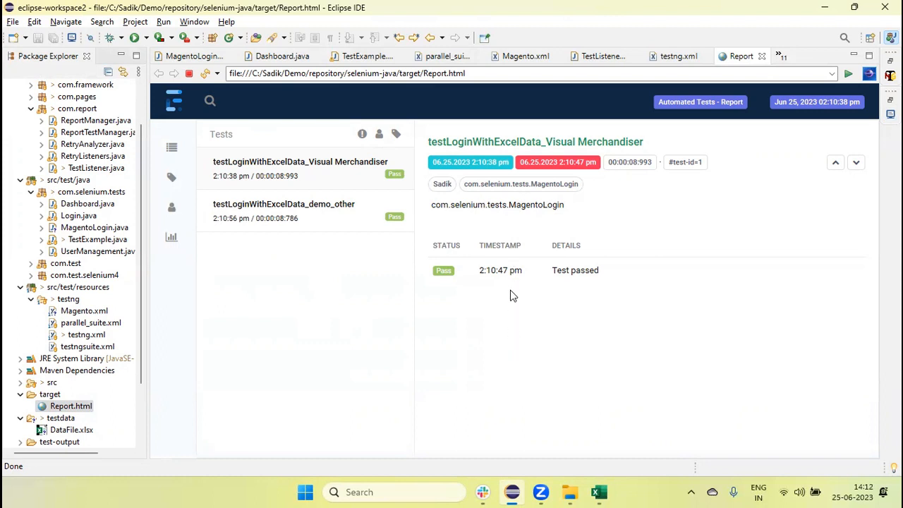
mouse_move(568, 316)
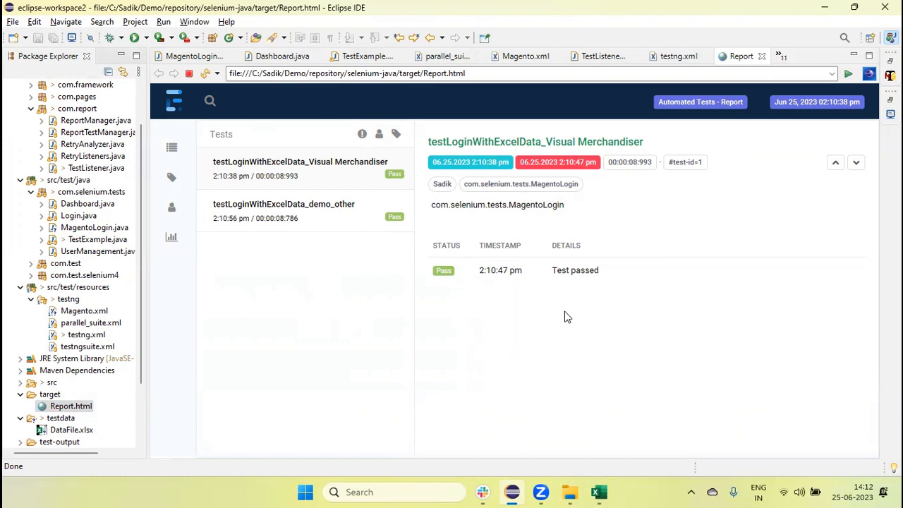